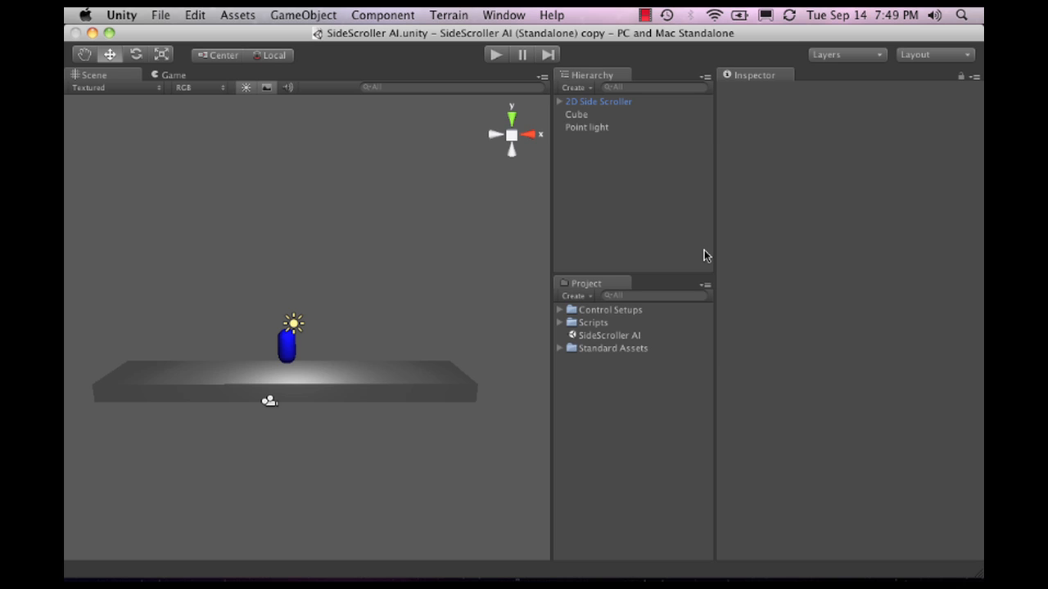
# Stop the game preview and import all items from 2D AI.unitypackage
pyautogui.click(598, 101)
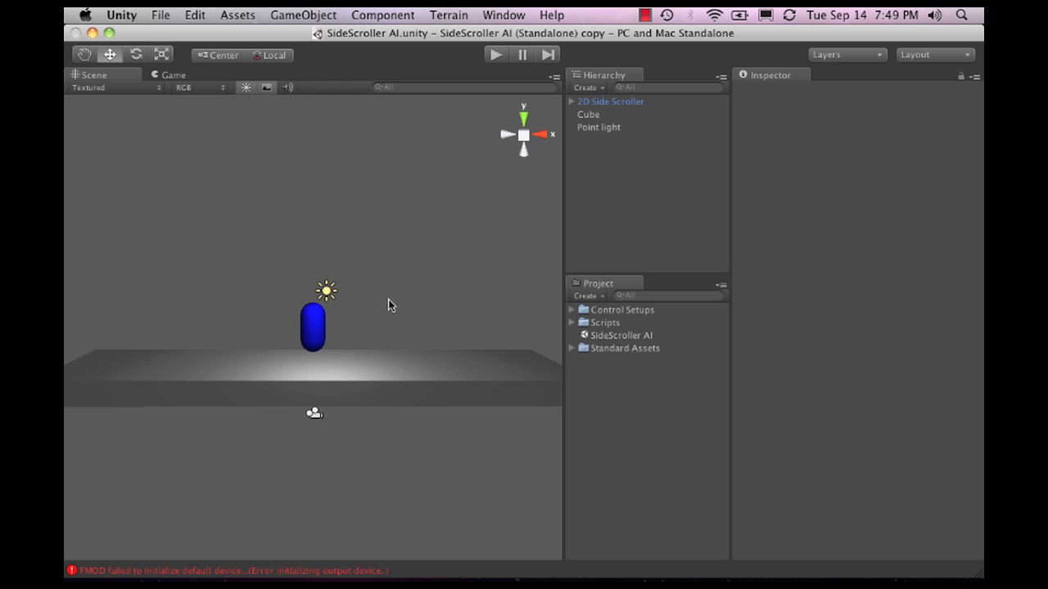
pyautogui.moveTo(395, 298)
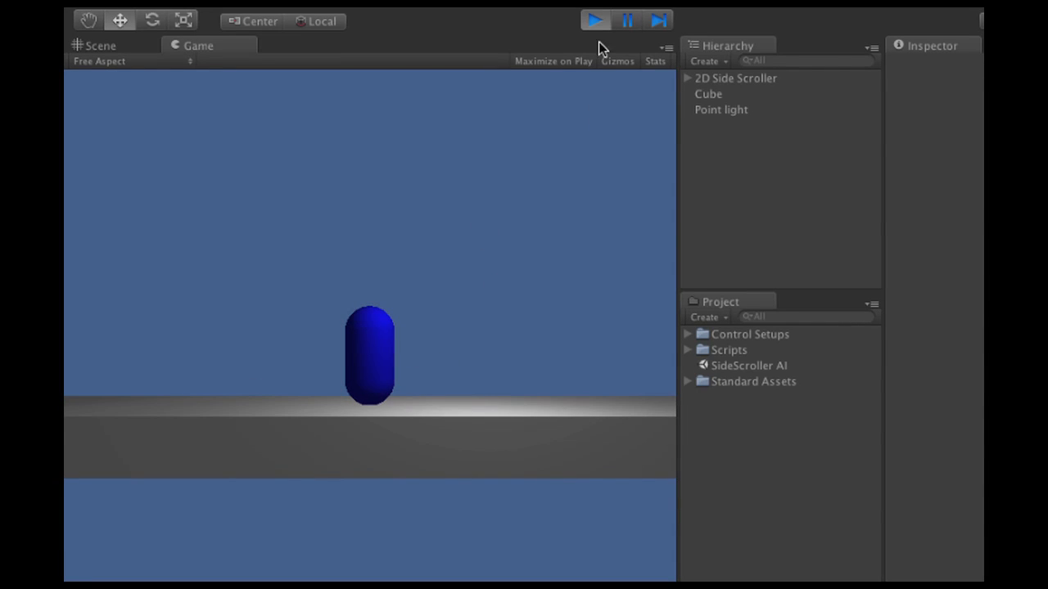
pyautogui.click(102, 45)
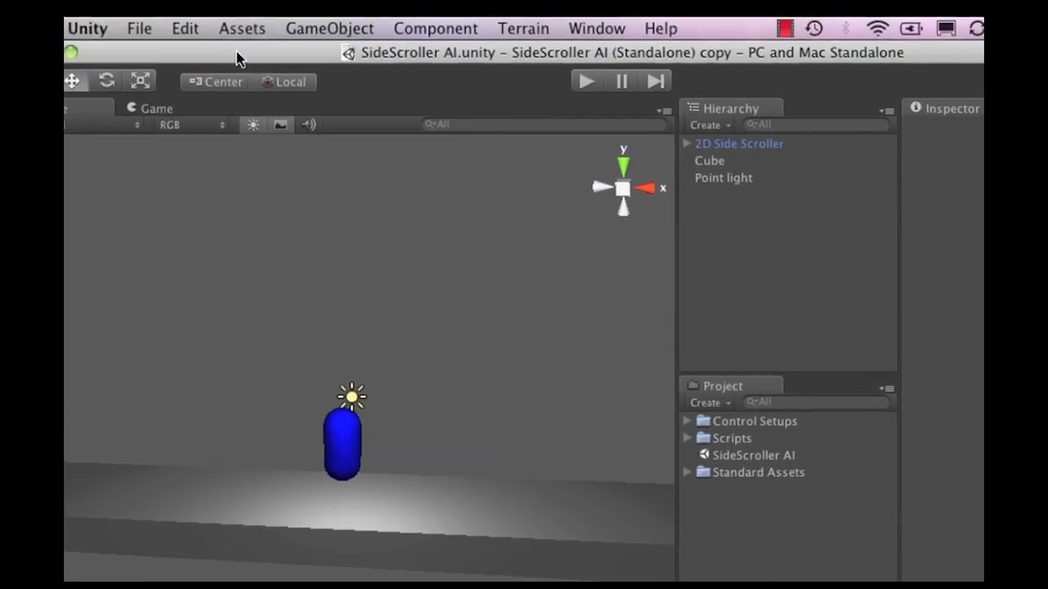
pyautogui.click(241, 28)
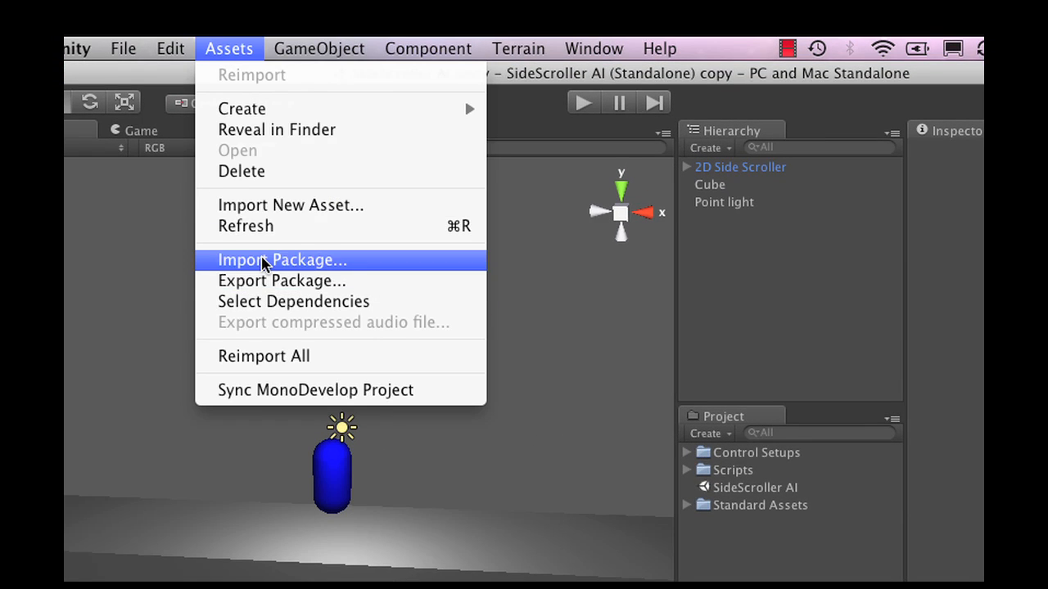
pyautogui.click(282, 260)
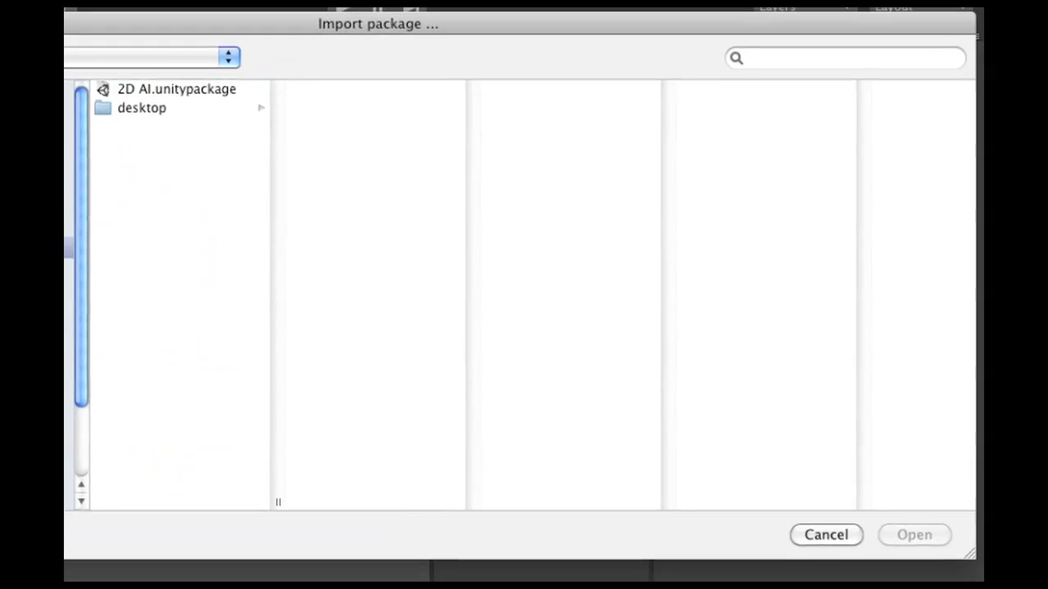
pyautogui.click(177, 88)
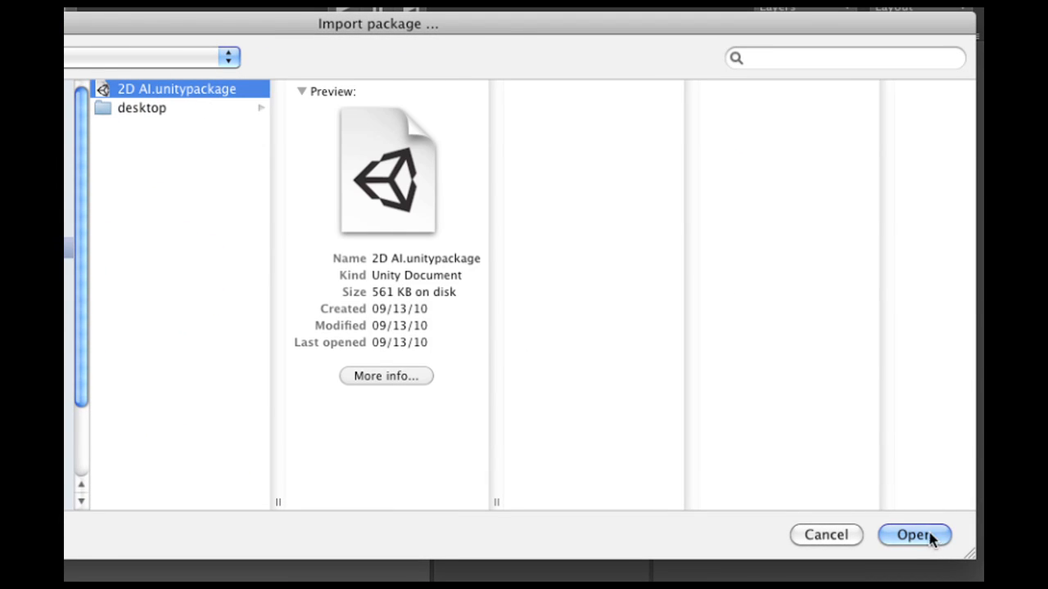
pyautogui.click(919, 536)
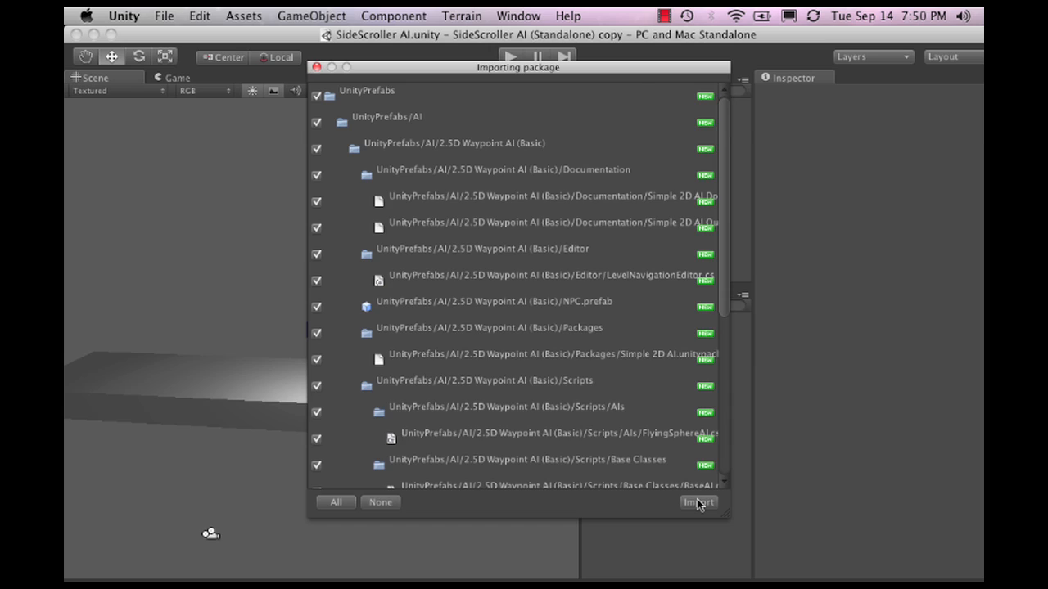
pyautogui.click(697, 502)
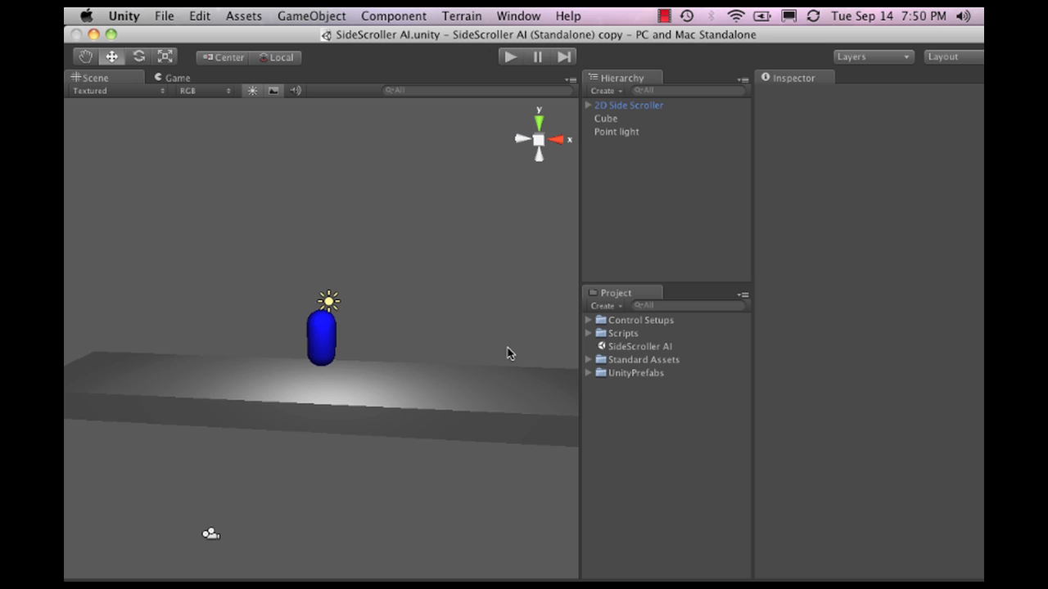
pyautogui.moveTo(591, 376)
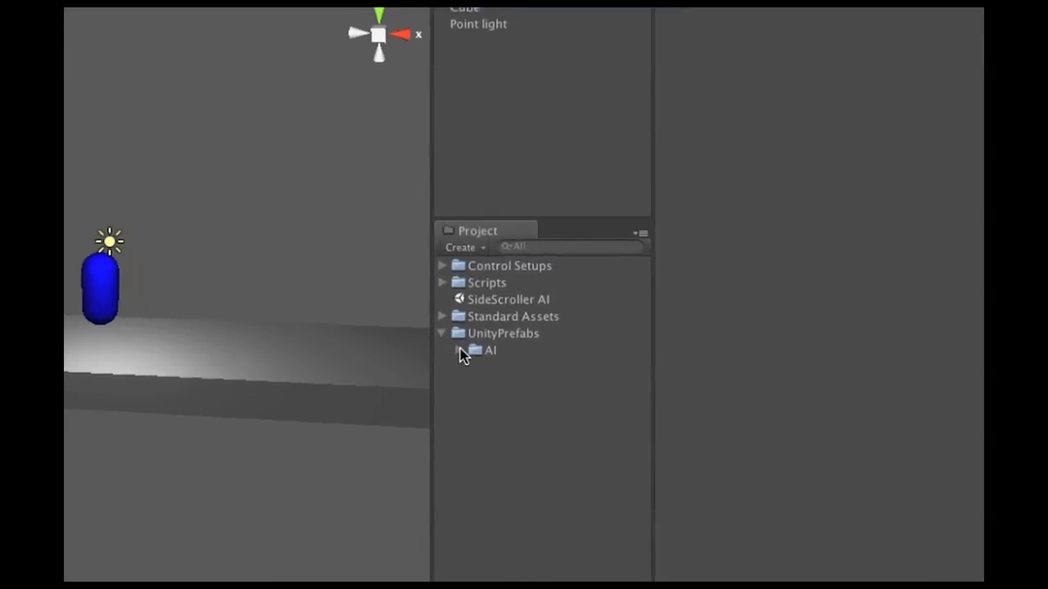
# Expand UnityPrefabs > AI > 2.5D Waypoint AI (Basic) and select its Editor subfolder
pyautogui.click(456, 350)
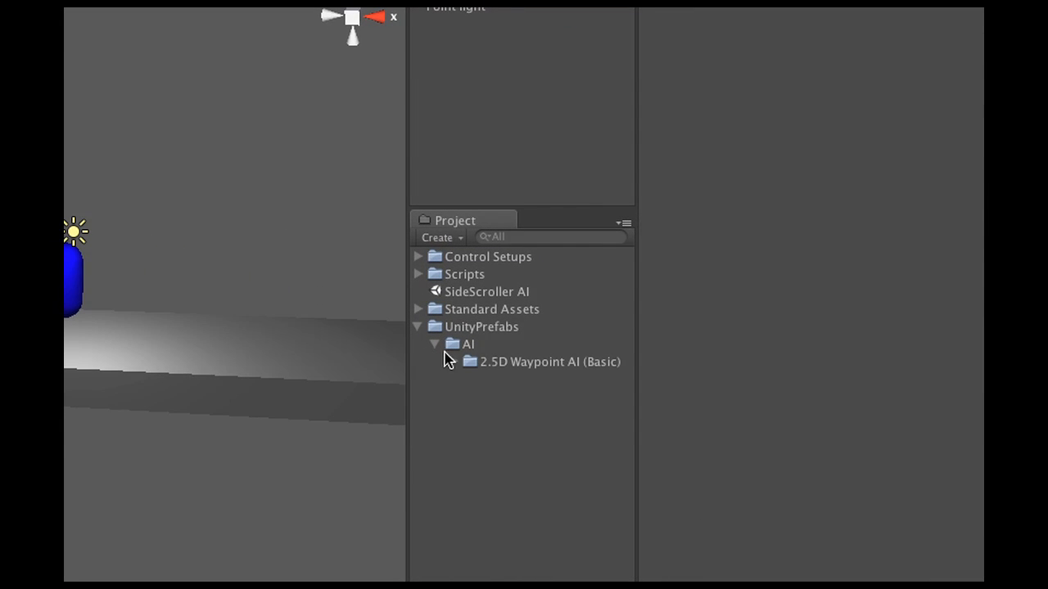
pyautogui.click(419, 327)
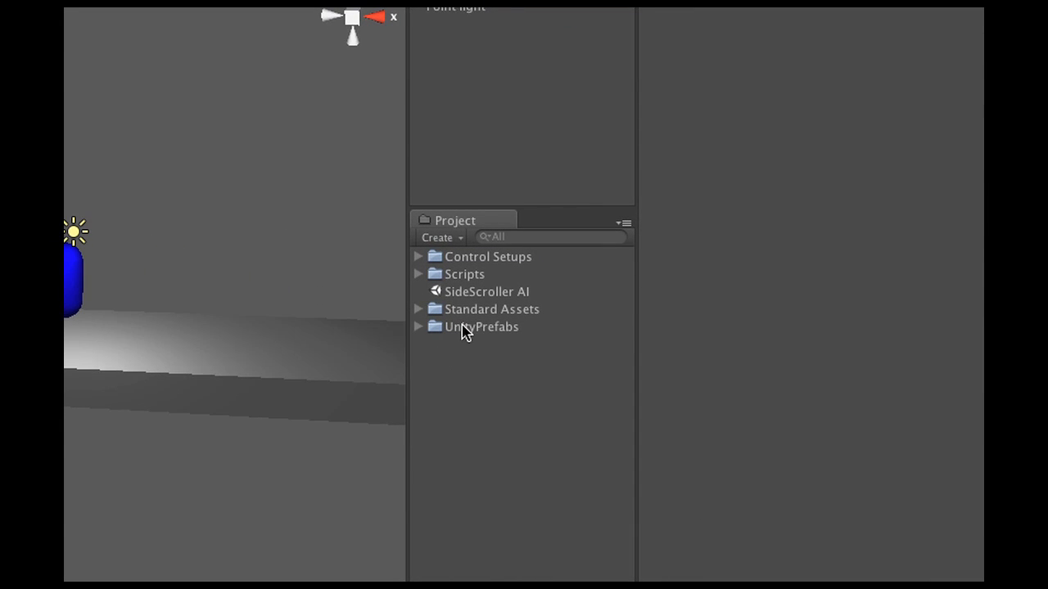
pyautogui.click(418, 327)
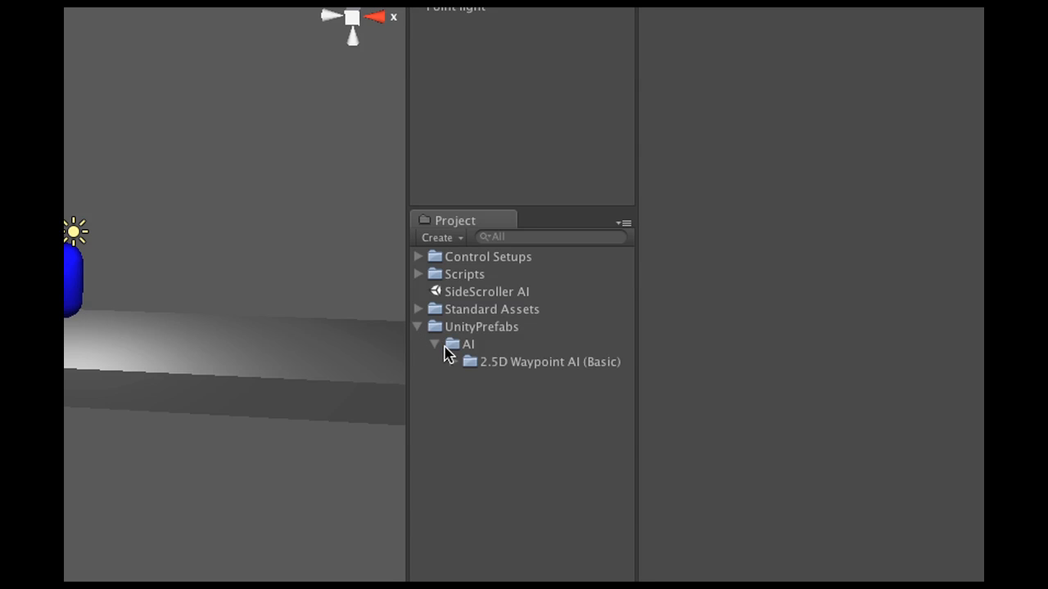
pyautogui.click(466, 343)
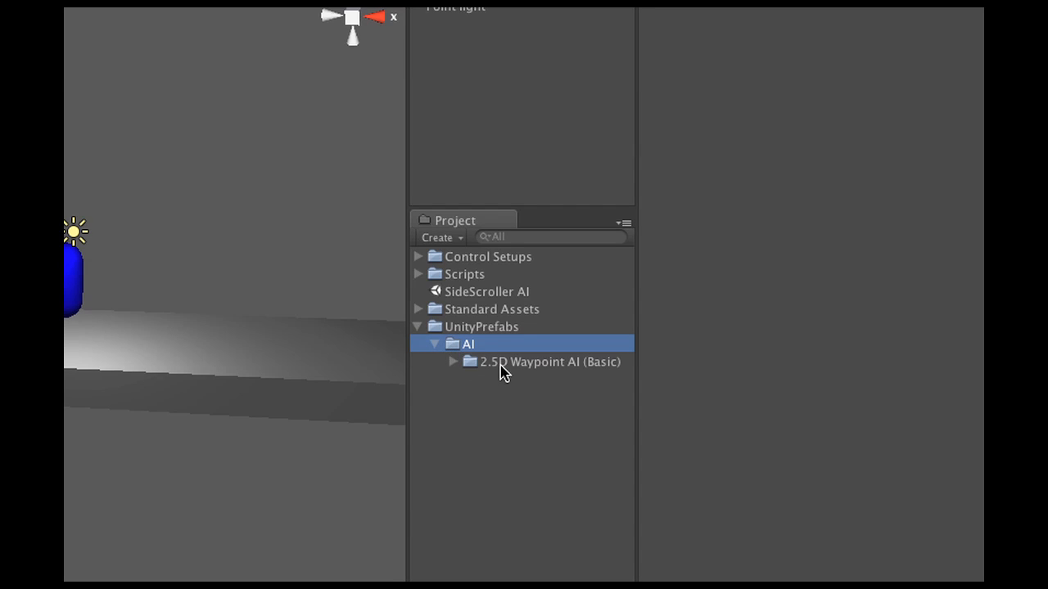
pyautogui.click(551, 362)
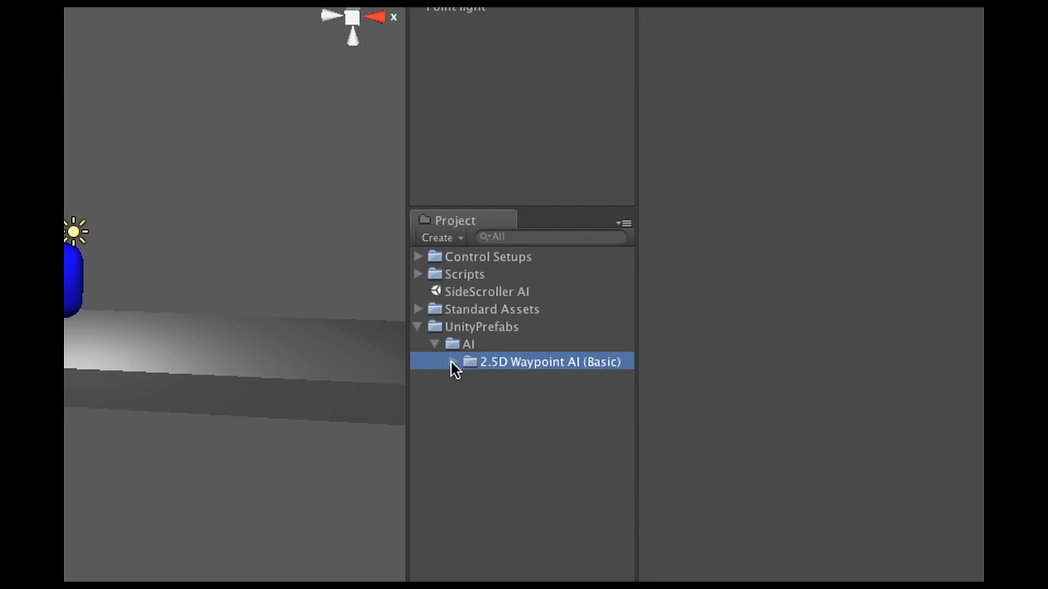
pyautogui.click(448, 361)
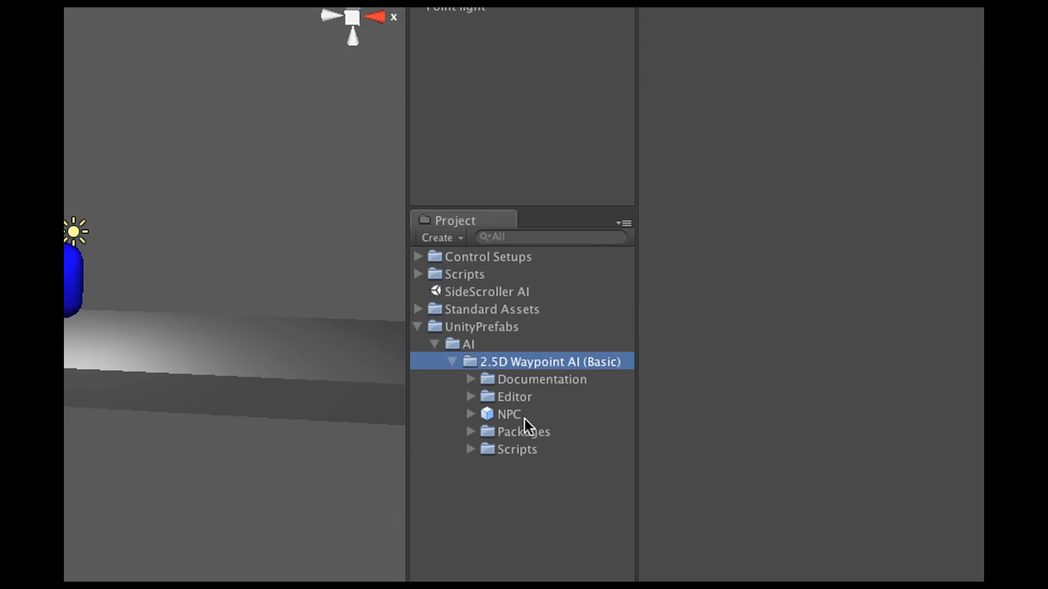
pyautogui.moveTo(528, 433)
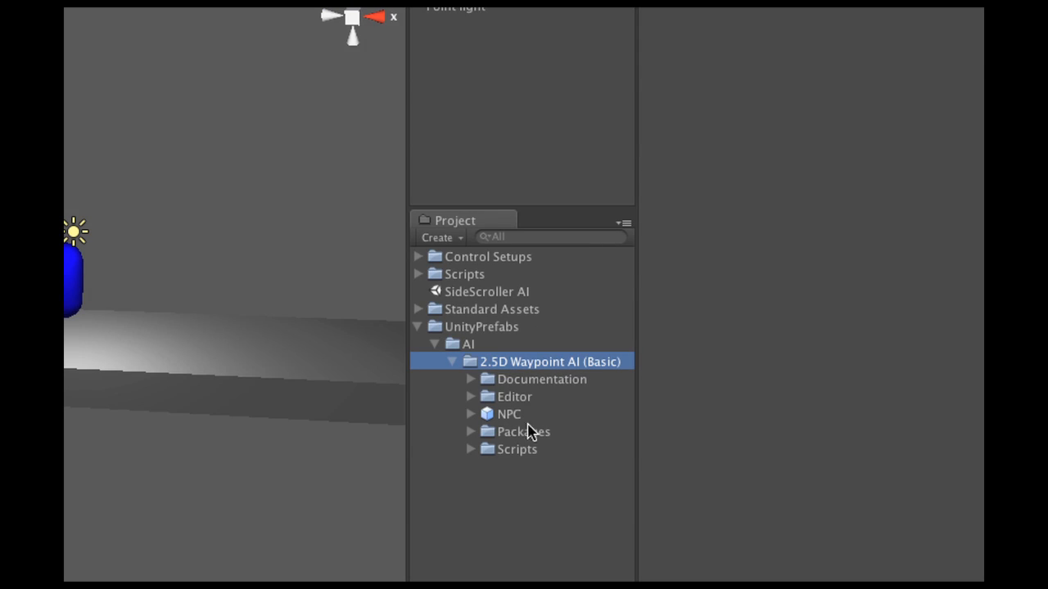
pyautogui.click(515, 397)
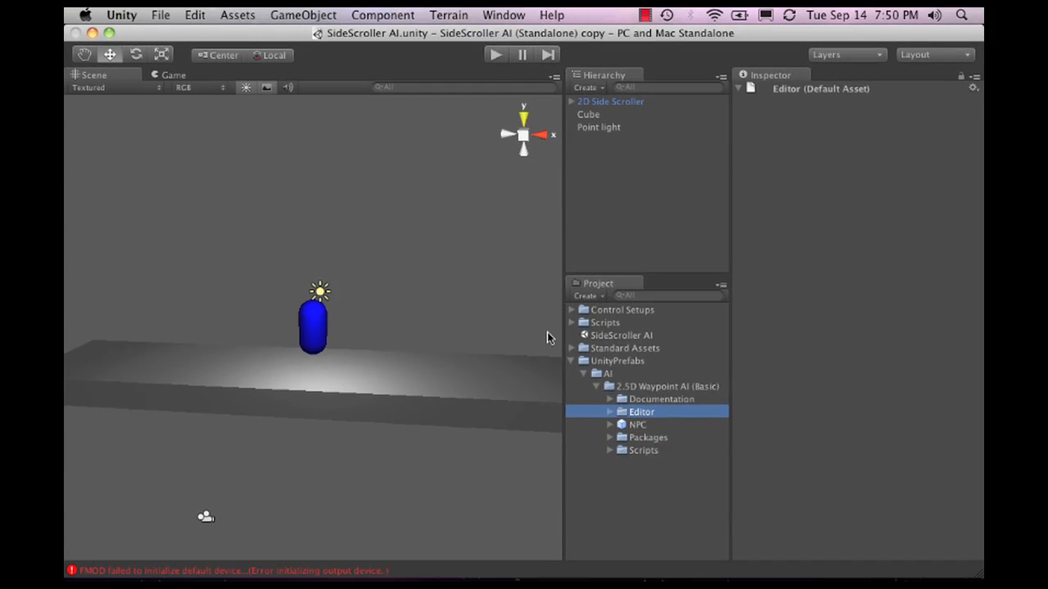
pyautogui.moveTo(194, 15)
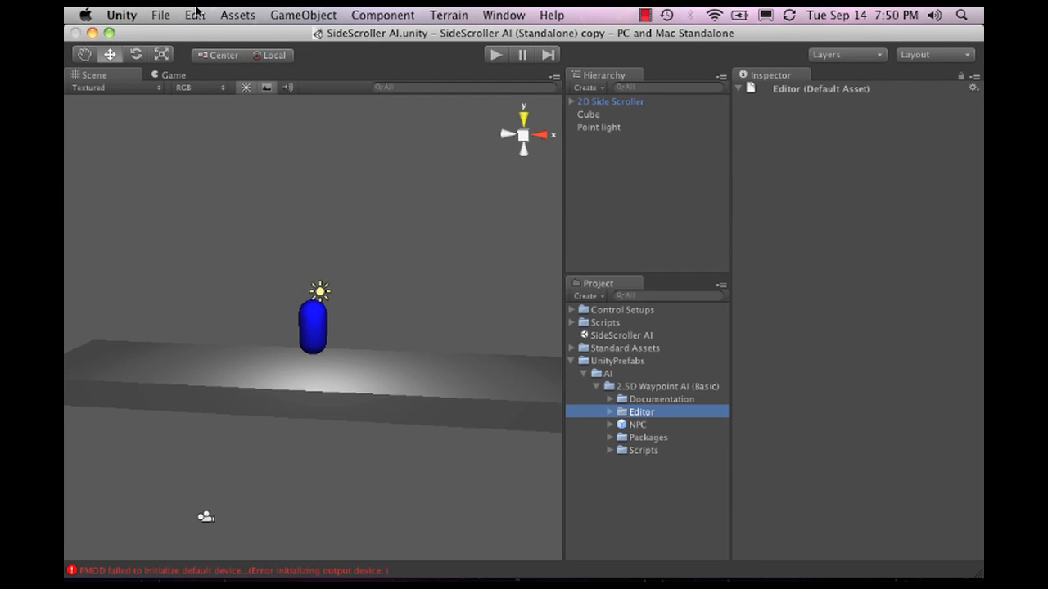
# Create a Level Navigation object from GameObject > Create Other
pyautogui.click(303, 15)
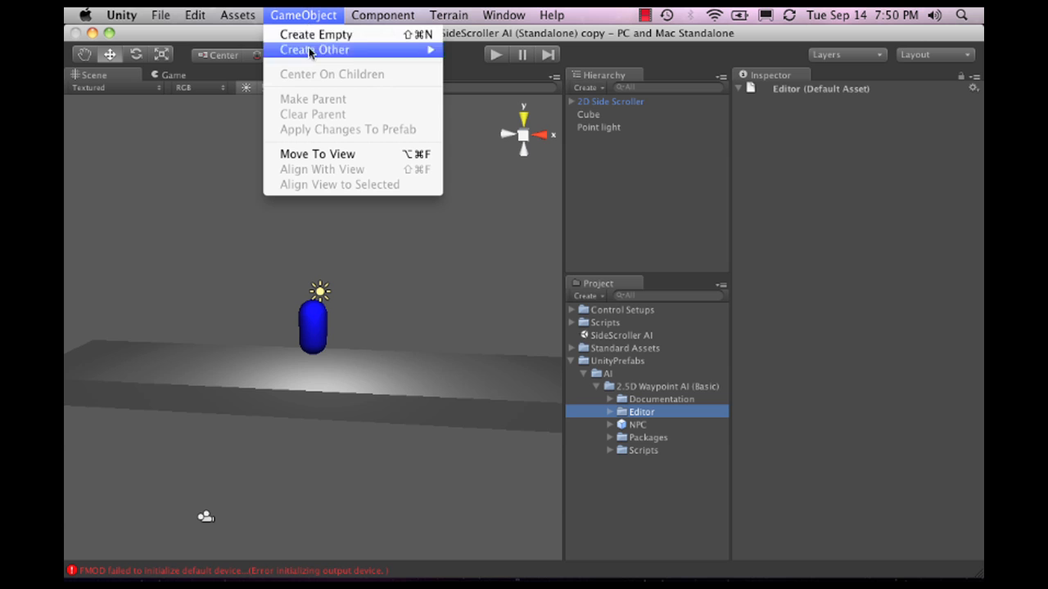
pyautogui.moveTo(311, 51)
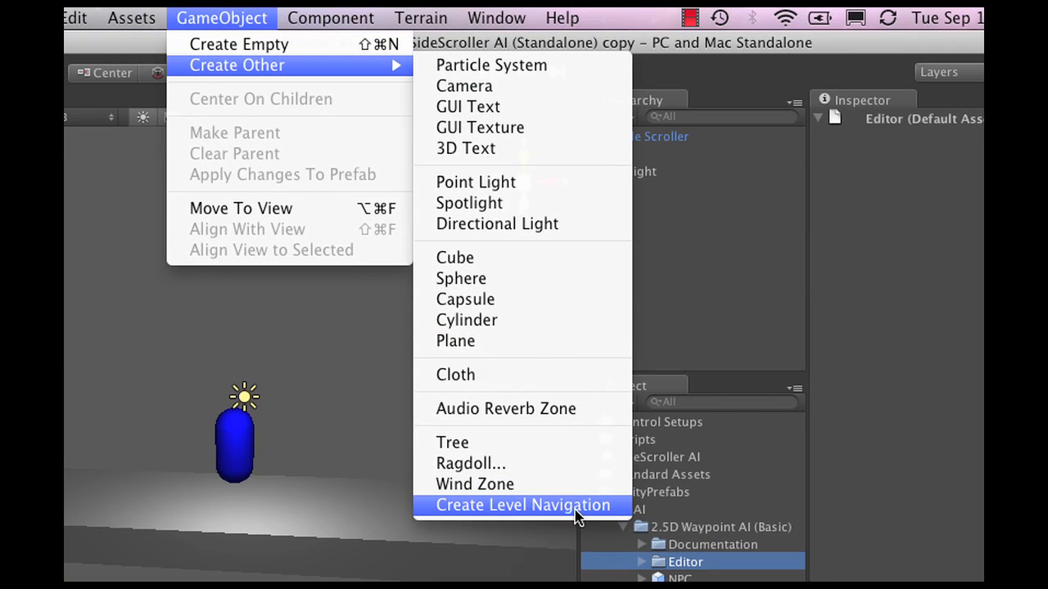
pyautogui.moveTo(615, 518)
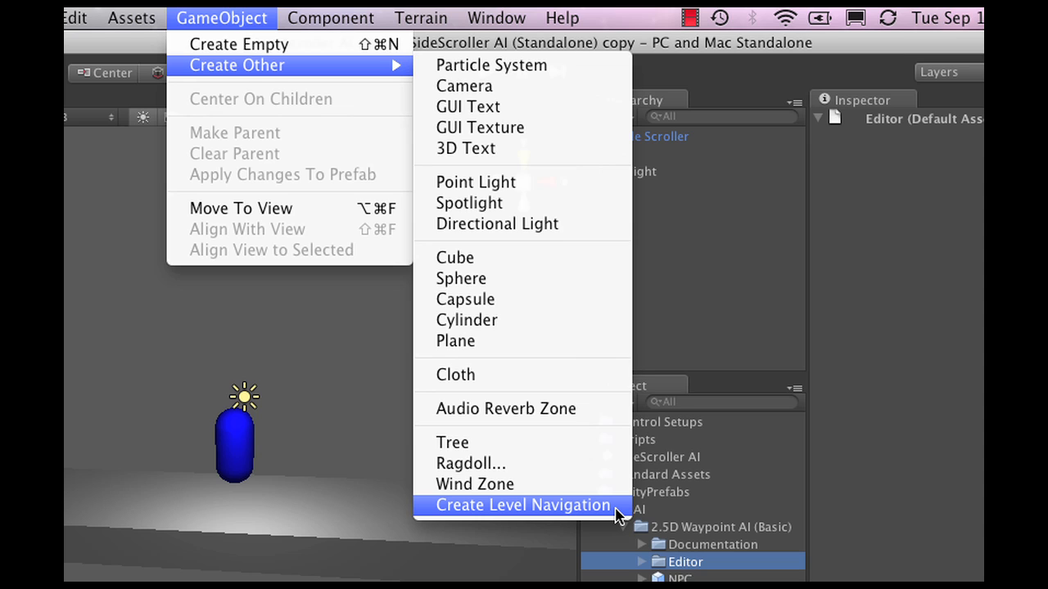
pyautogui.click(522, 505)
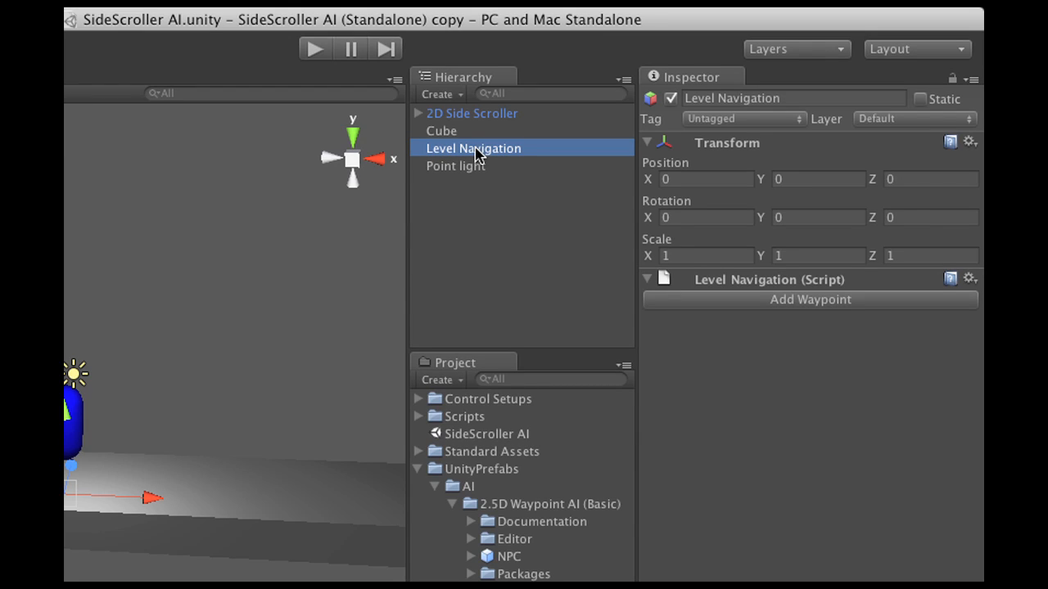
pyautogui.moveTo(460, 172)
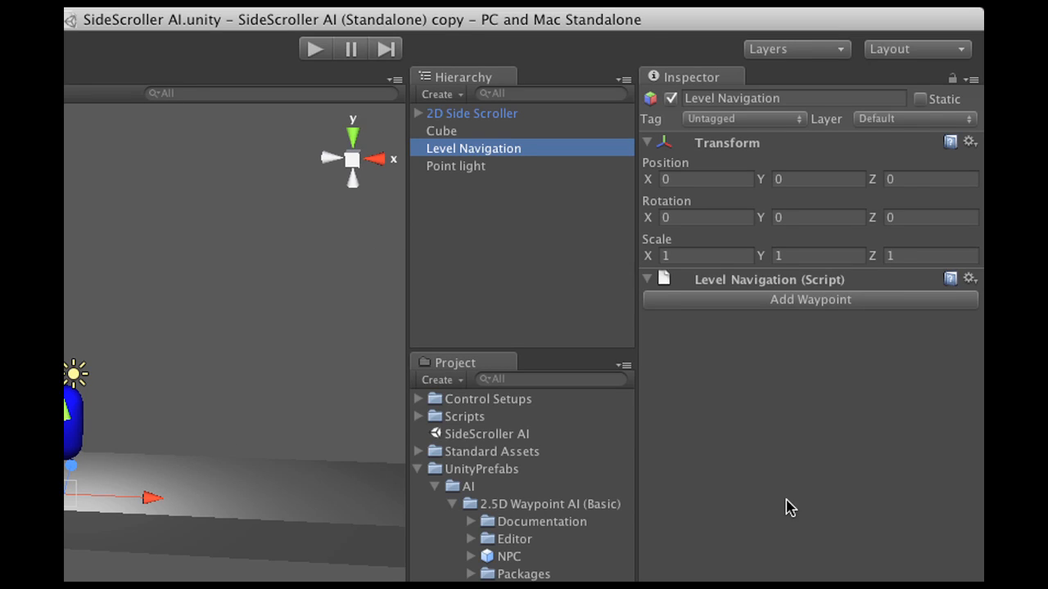
# Rename Waypoint 1 to LeftSide and add a second waypoint named RightSide
pyautogui.click(810, 300)
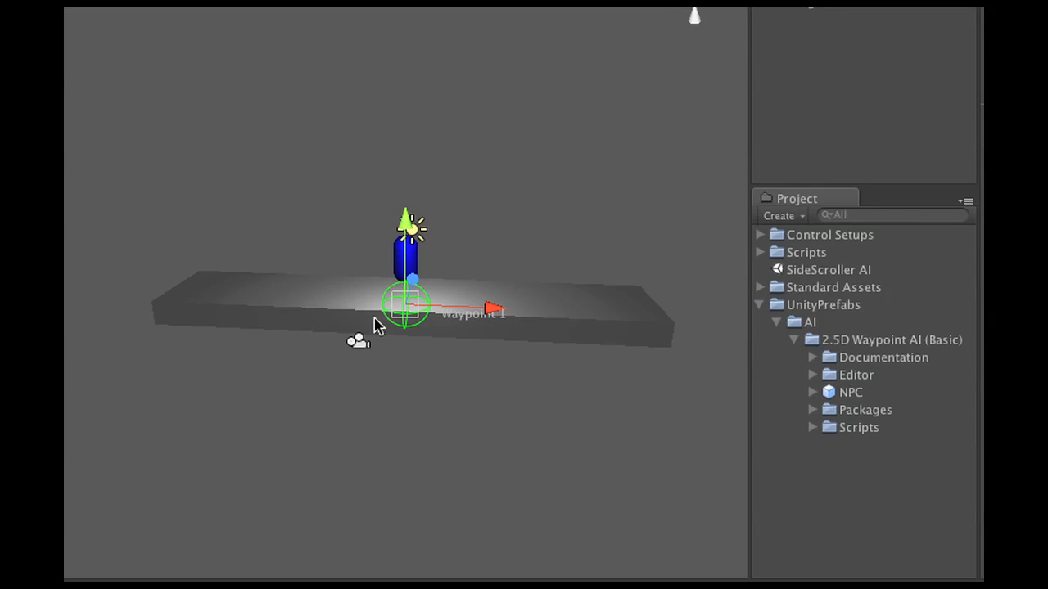
pyautogui.moveTo(370, 301)
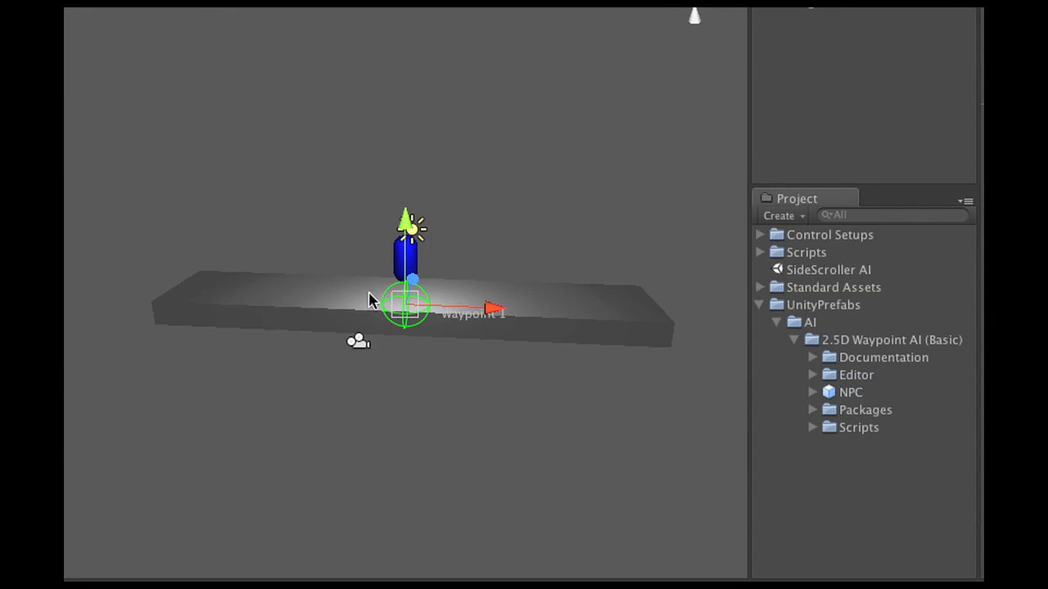
pyautogui.moveTo(272, 265)
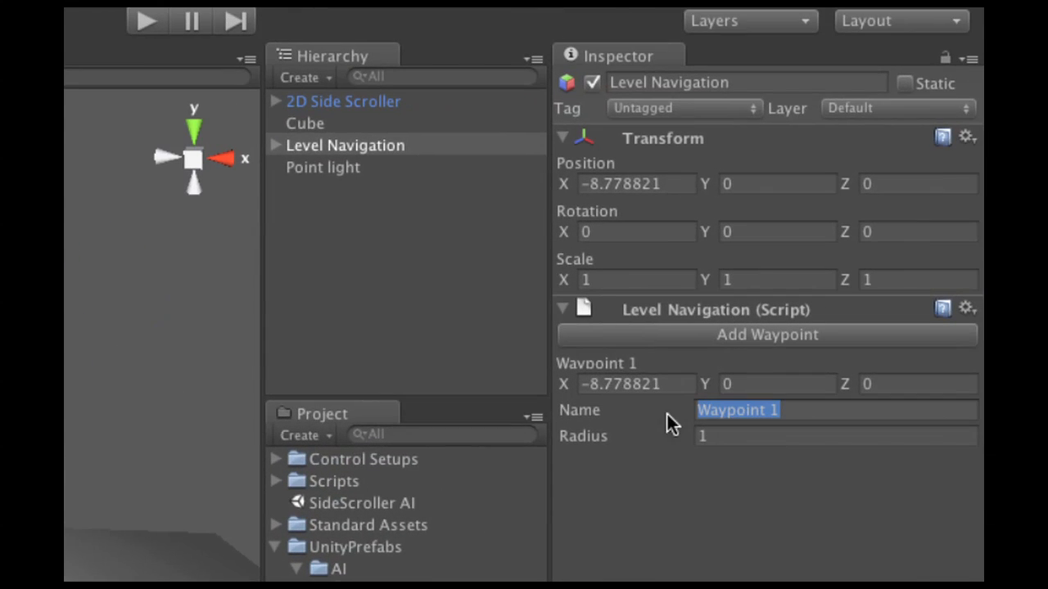
pyautogui.write('LeftSide')
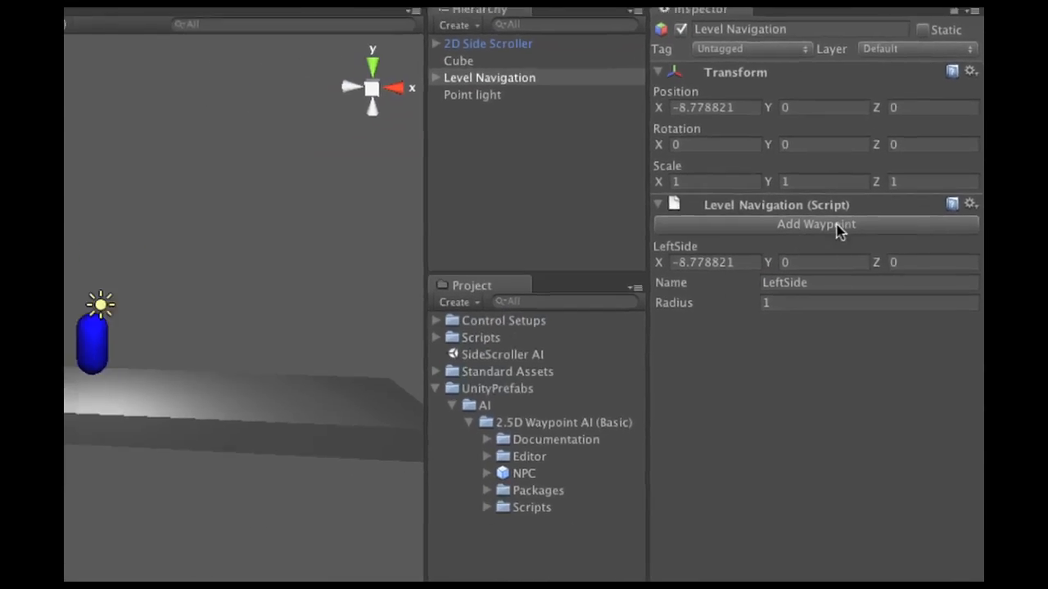
pyautogui.click(817, 225)
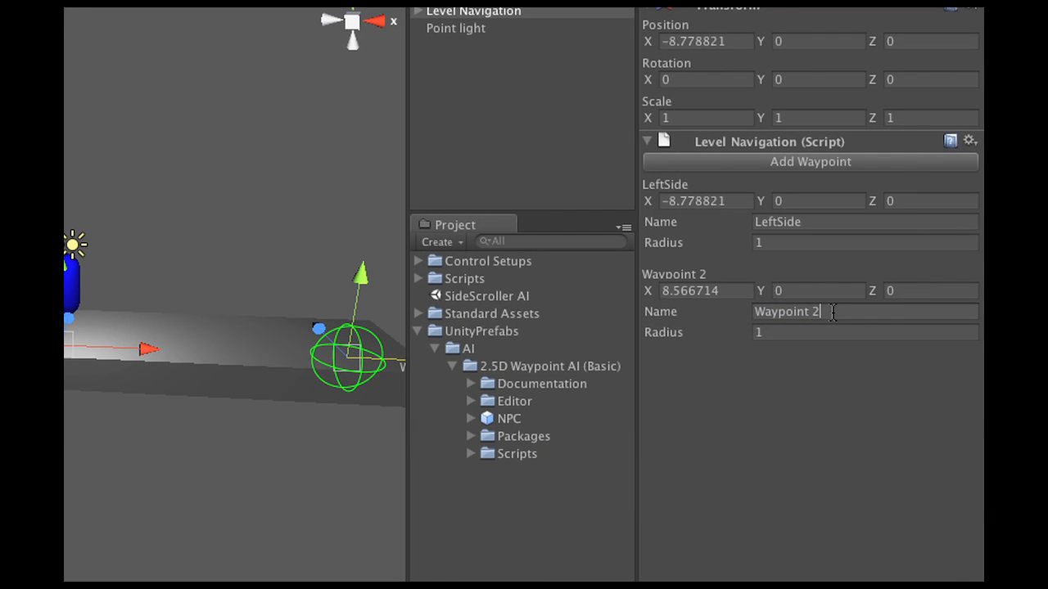
pyautogui.write('RightS')
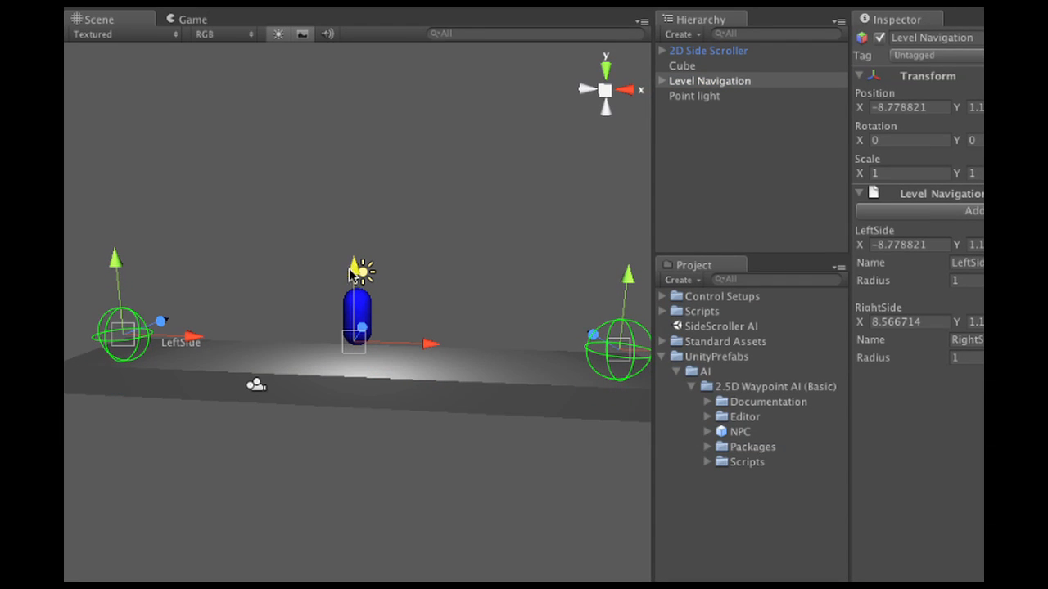
pyautogui.moveTo(323, 399)
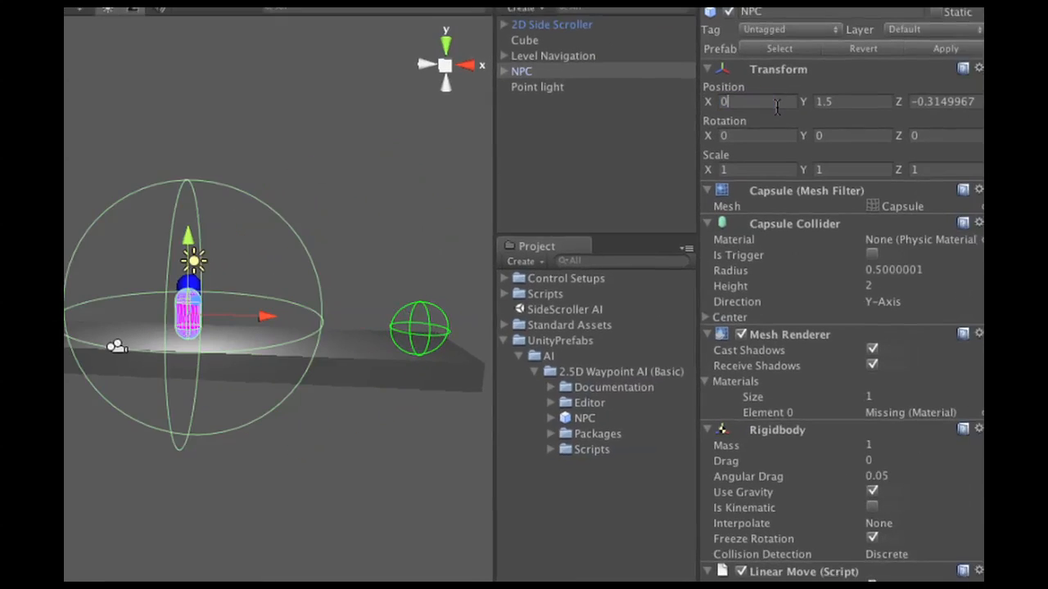
# Place the NPC prefab on the platform, entering 0 for a Transform position value
pyautogui.write('0')
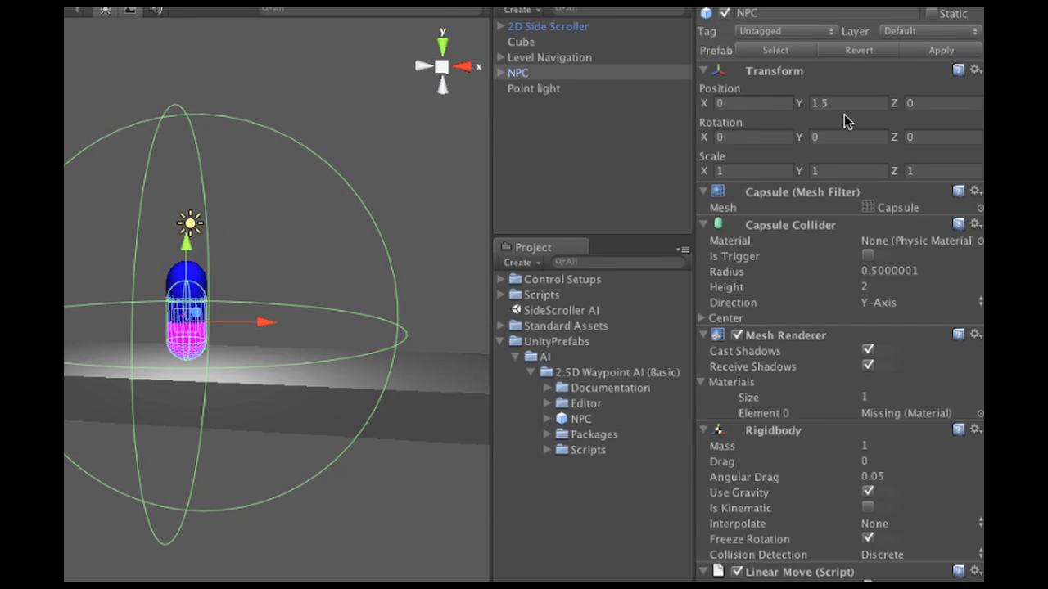
pyautogui.click(835, 102)
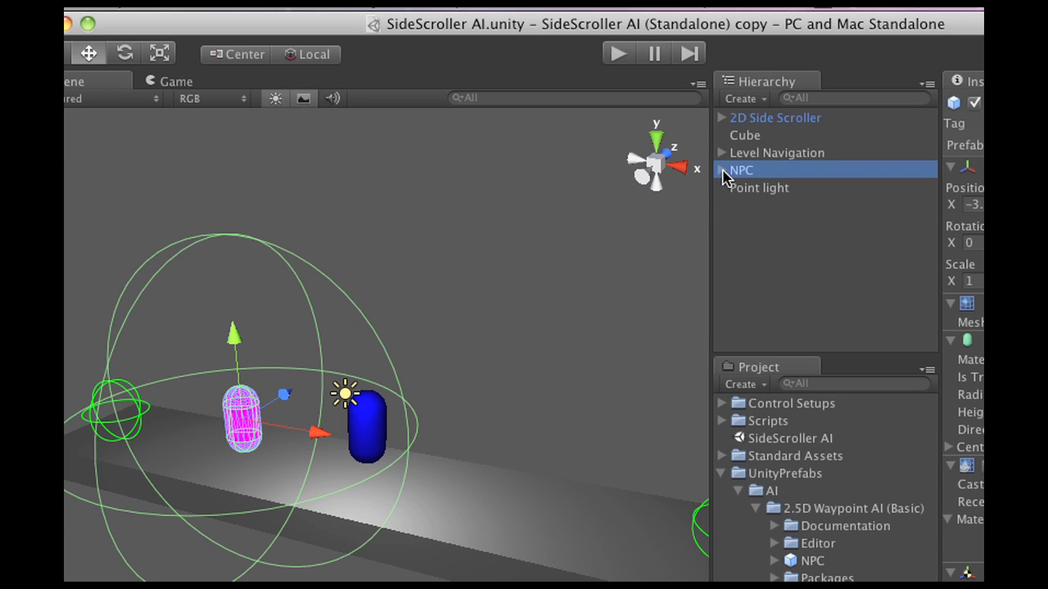
# Expand NPC in the Hierarchy and select its AI child object
pyautogui.click(720, 170)
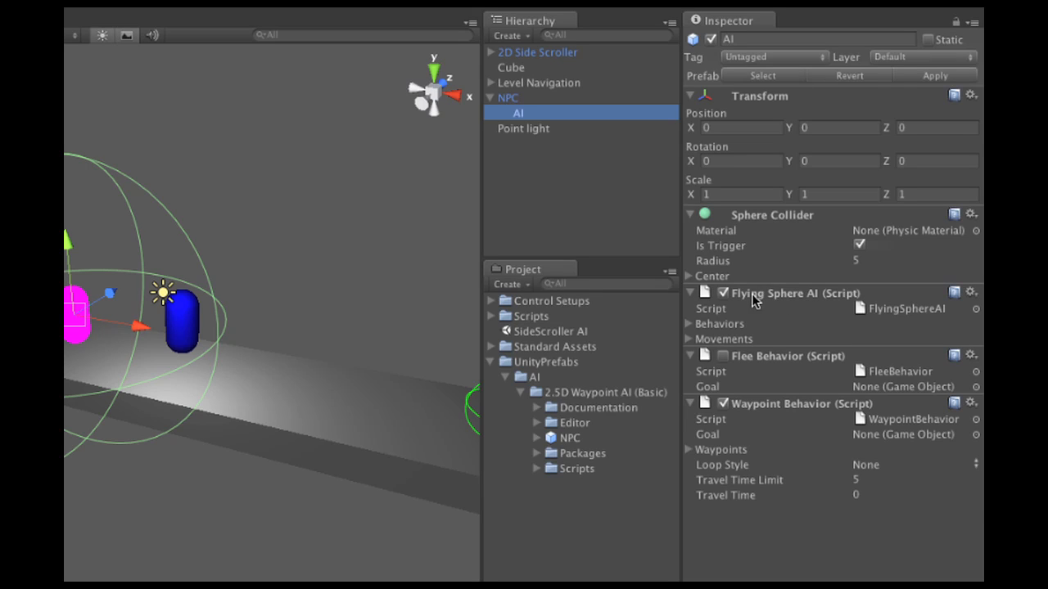
pyautogui.moveTo(808, 300)
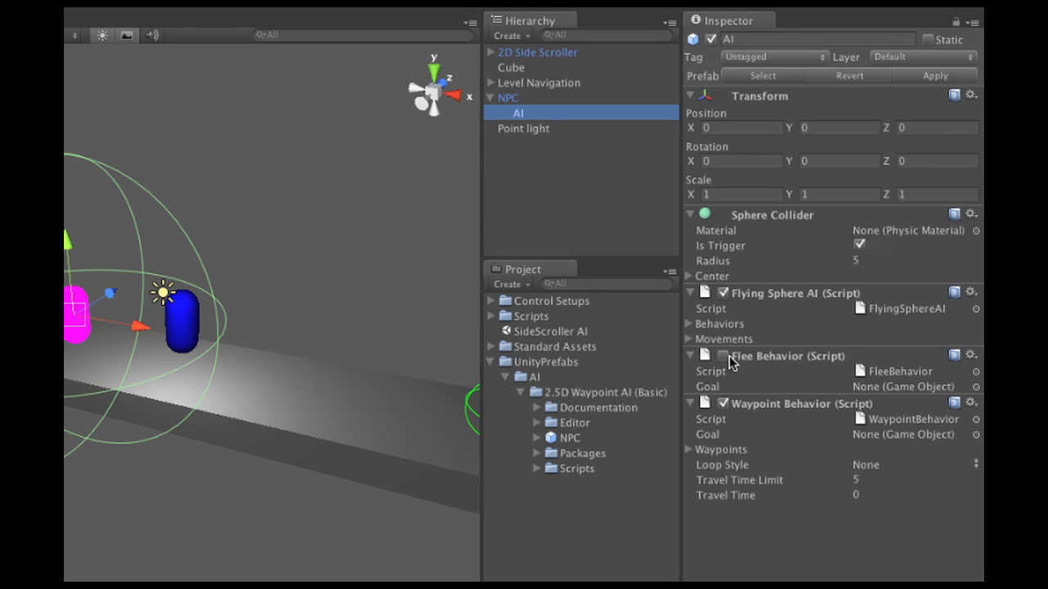
pyautogui.click(718, 356)
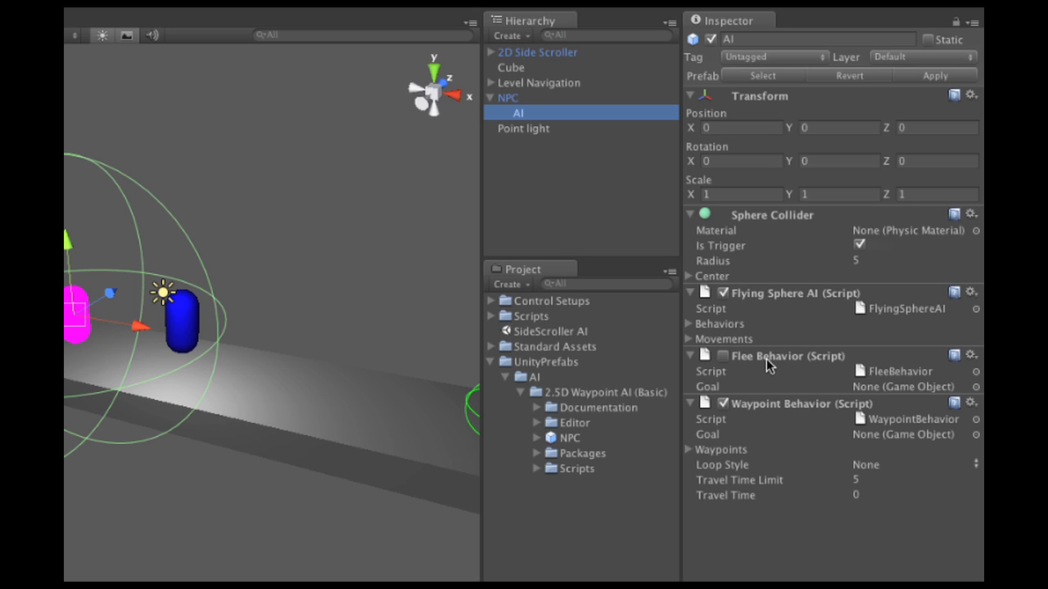
pyautogui.moveTo(729, 363)
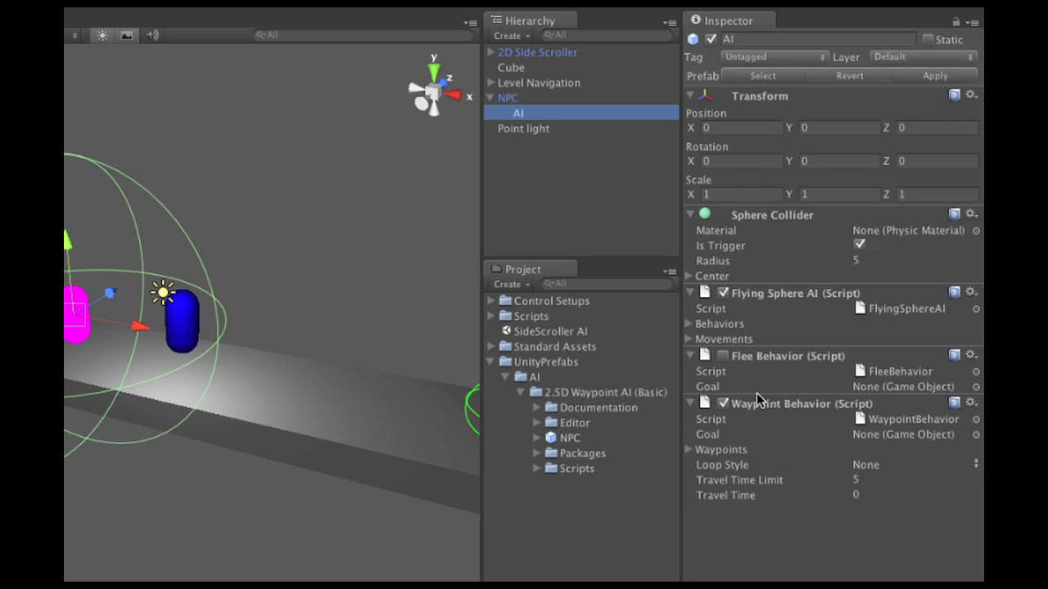
pyautogui.moveTo(738, 414)
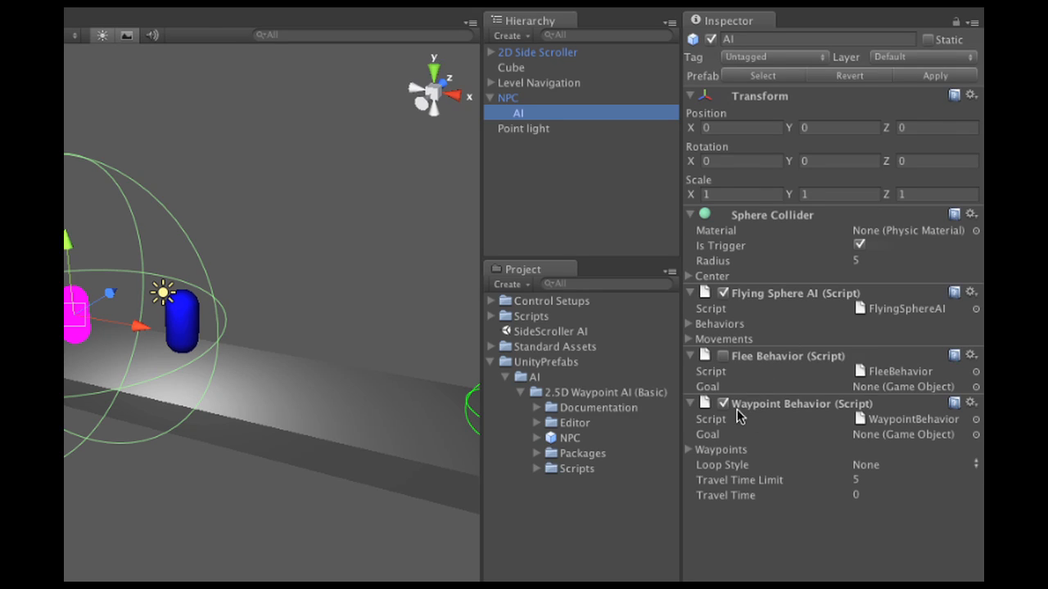
pyautogui.moveTo(718, 481)
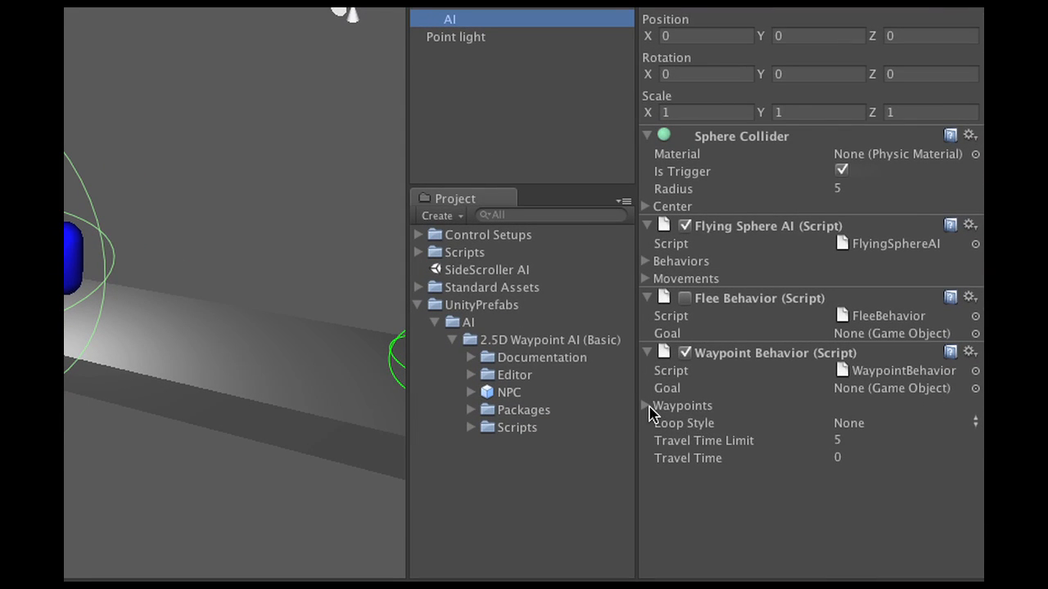
# Expand the Waypoint Behavior list and Level Navigation to assign LeftSide and RightSide
pyautogui.click(642, 405)
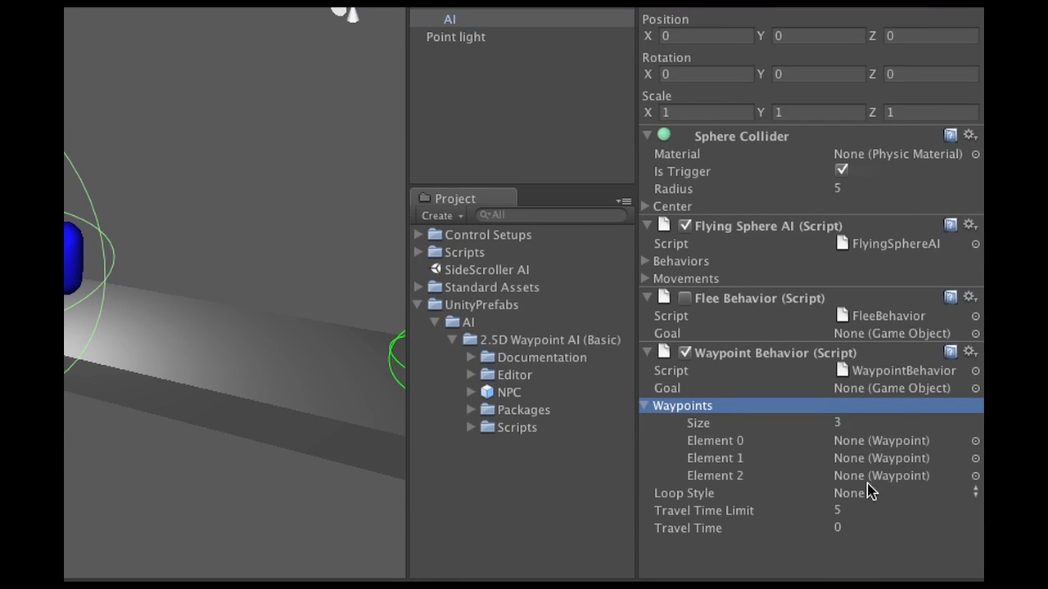
pyautogui.moveTo(852, 458)
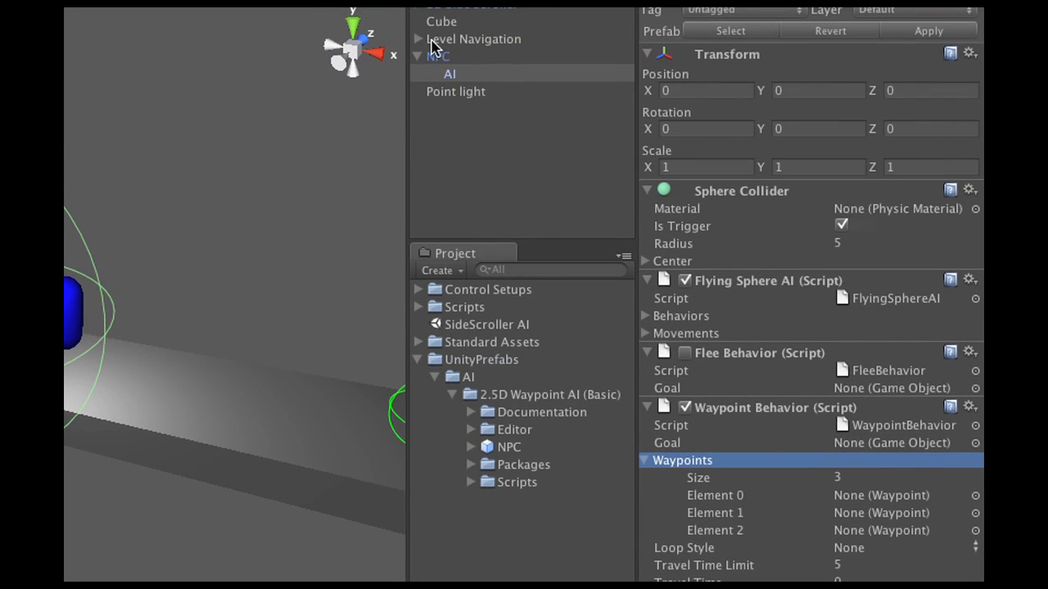
pyautogui.click(418, 39)
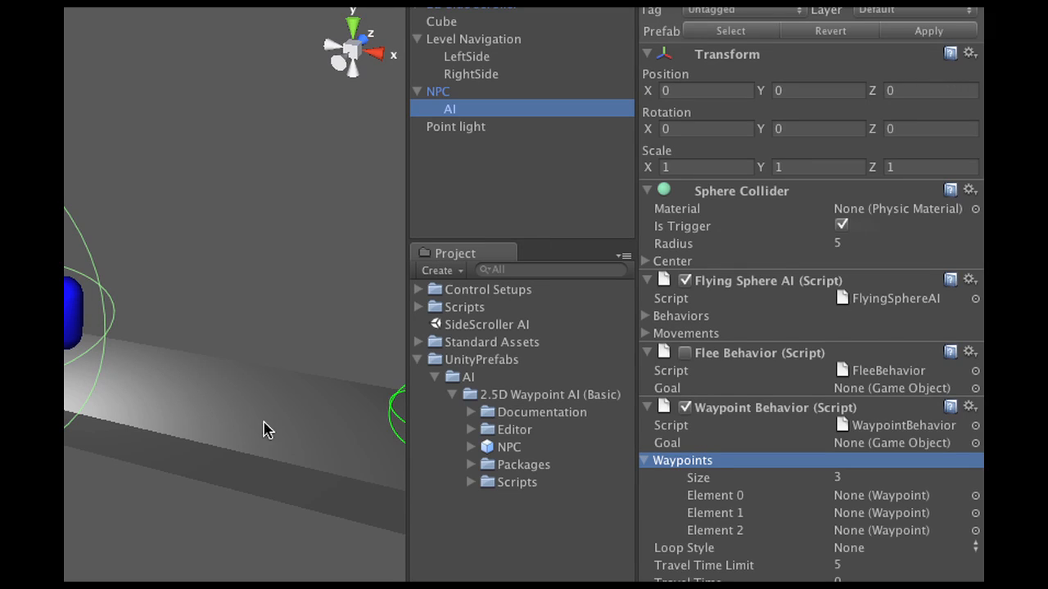
pyautogui.click(465, 56)
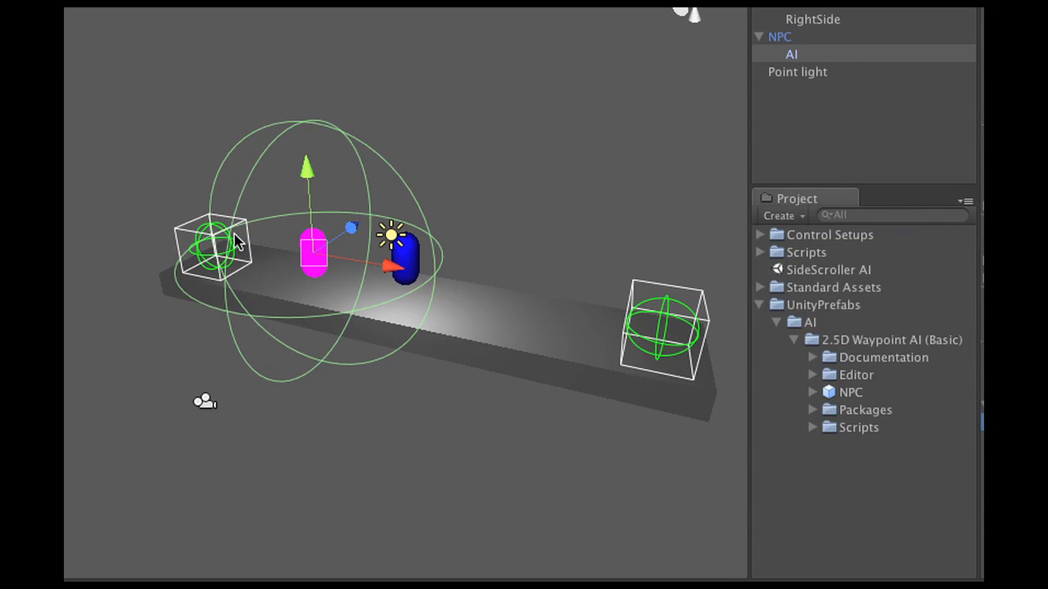
pyautogui.moveTo(618, 334)
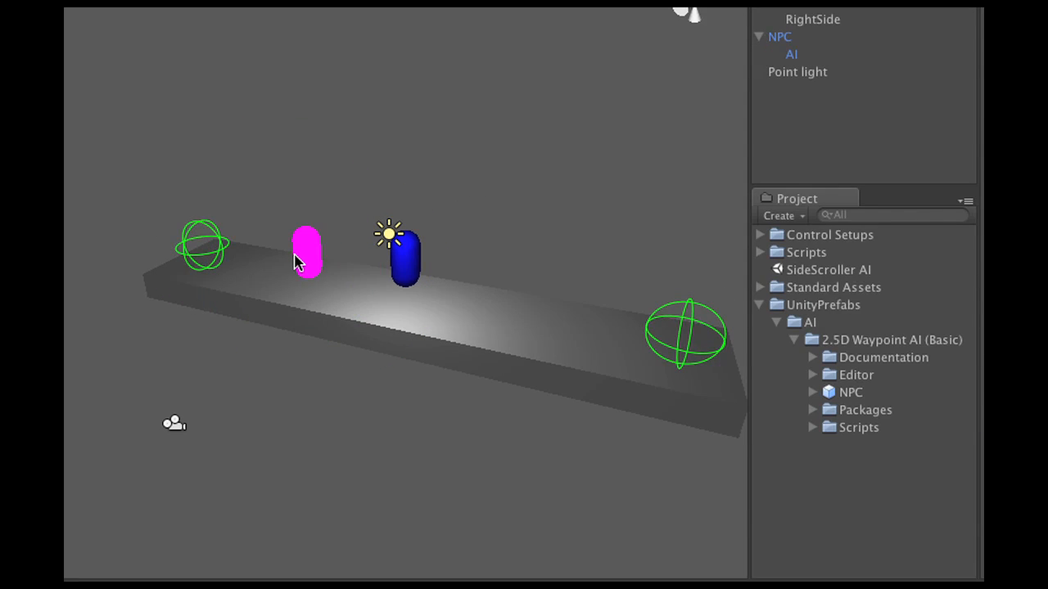
pyautogui.click(309, 250)
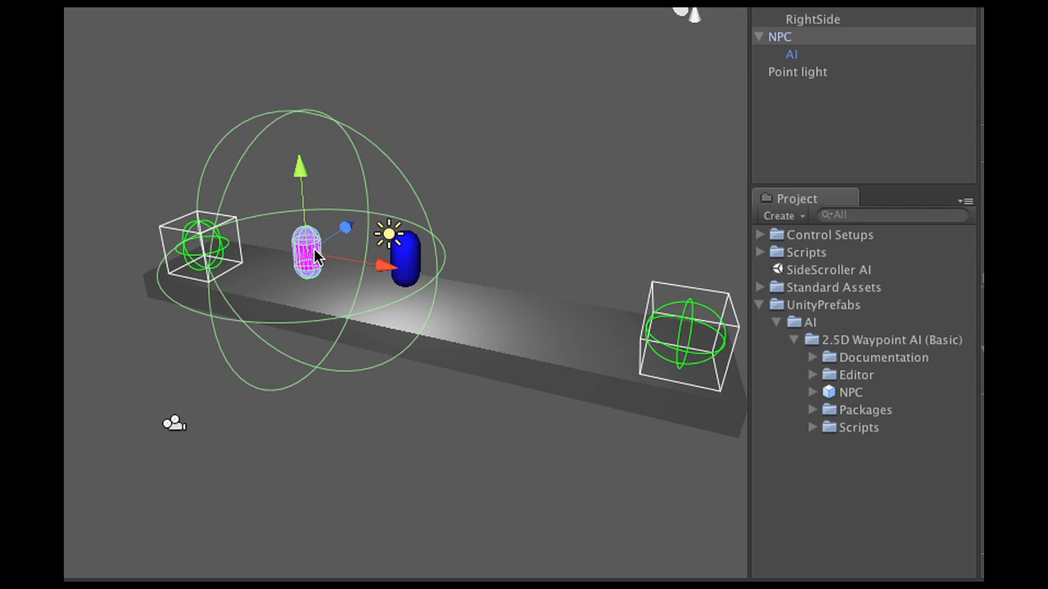
pyautogui.moveTo(448, 309)
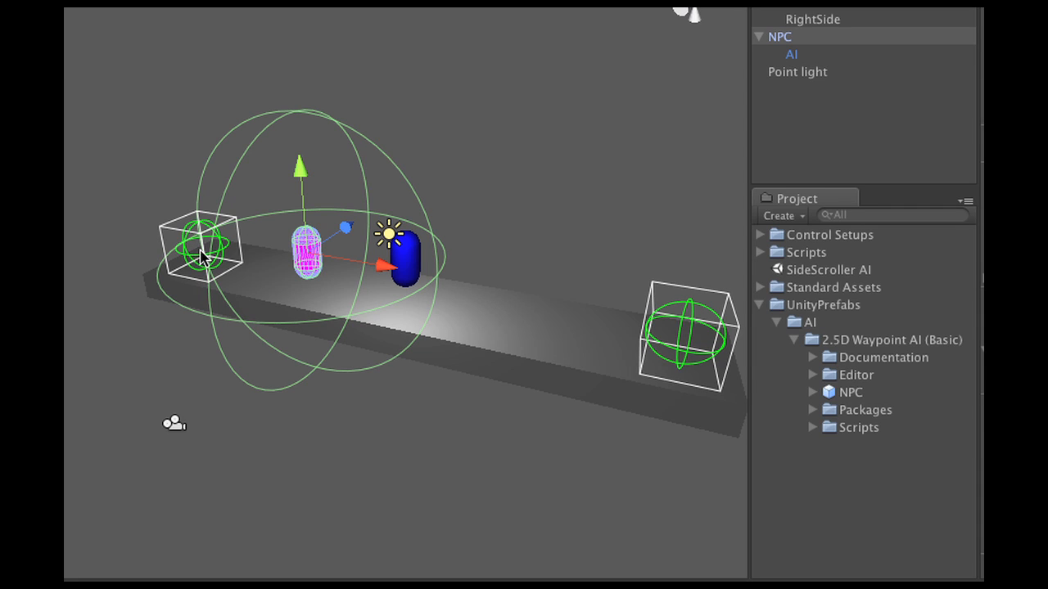
pyautogui.moveTo(688, 295)
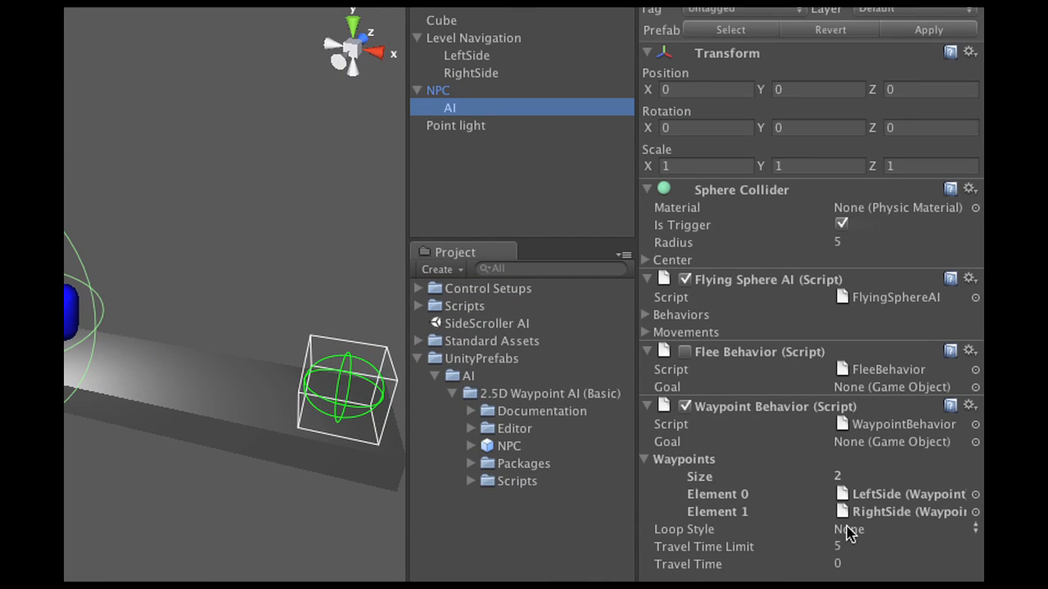
pyautogui.click(847, 530)
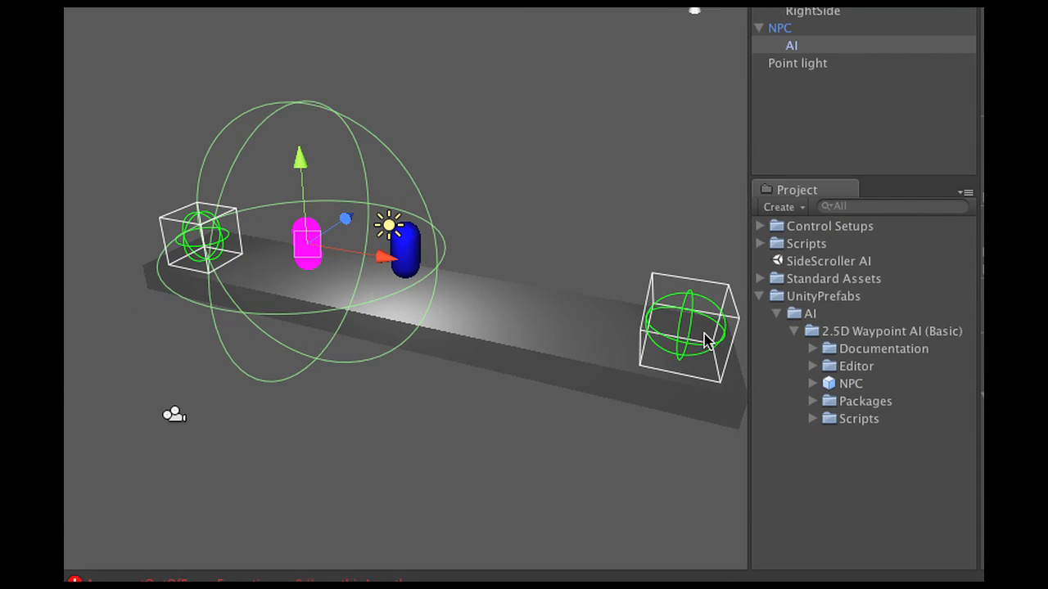
pyautogui.moveTo(685, 354)
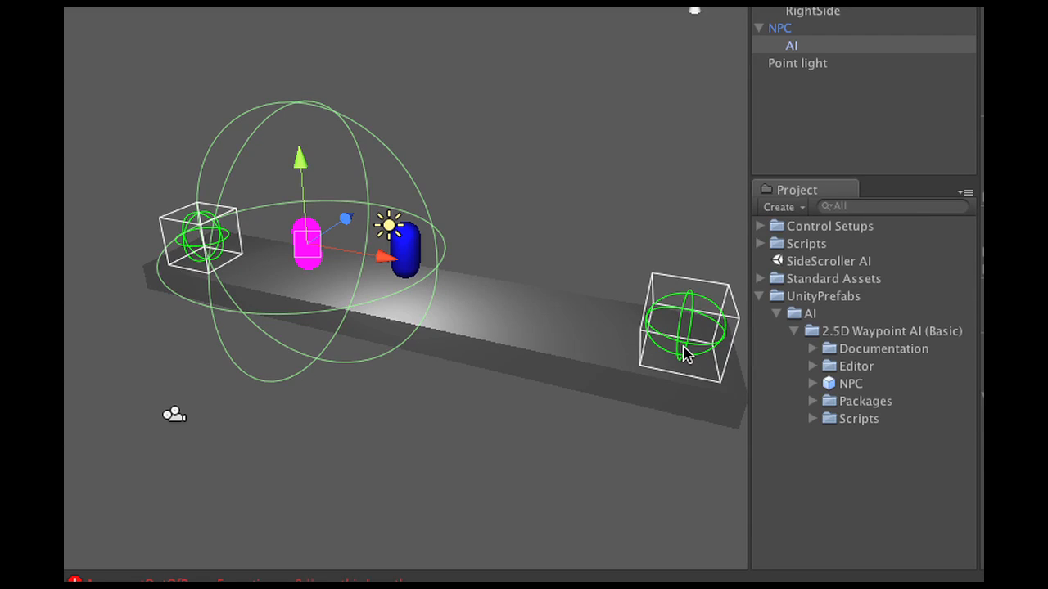
pyautogui.moveTo(632, 330)
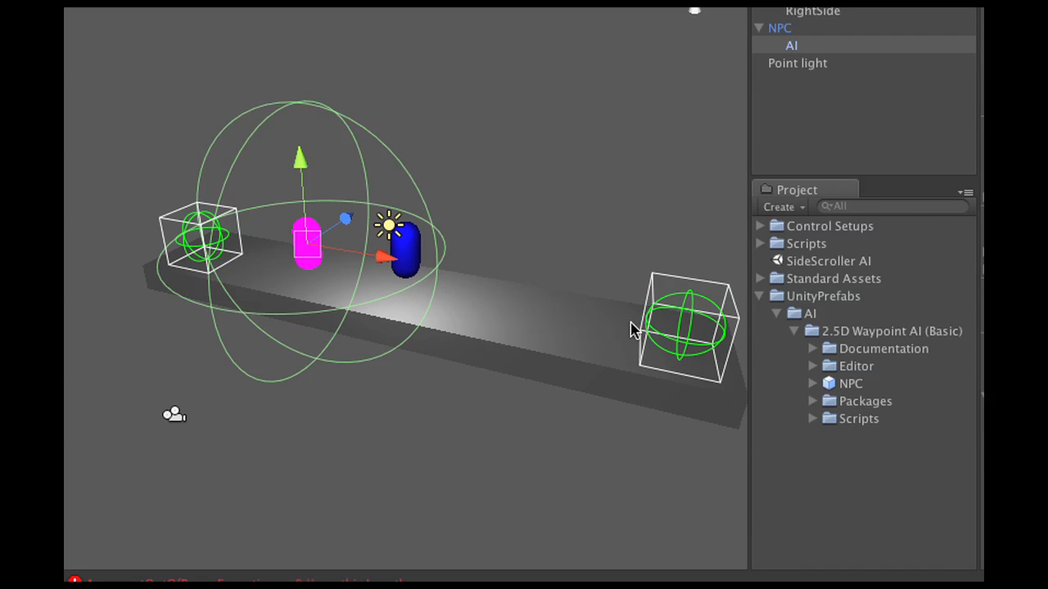
pyautogui.moveTo(649, 300)
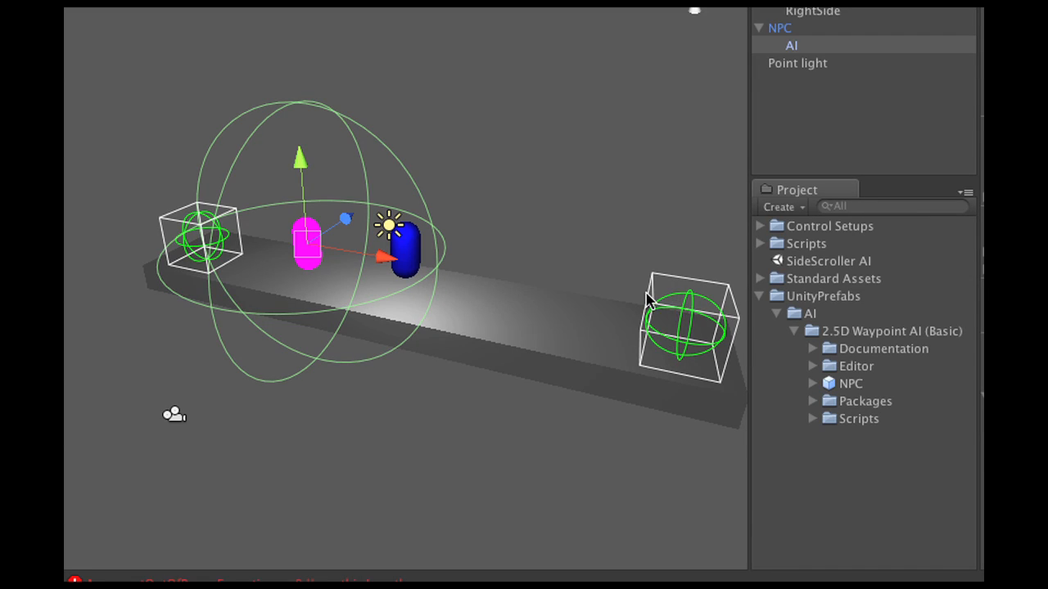
pyautogui.moveTo(786, 48)
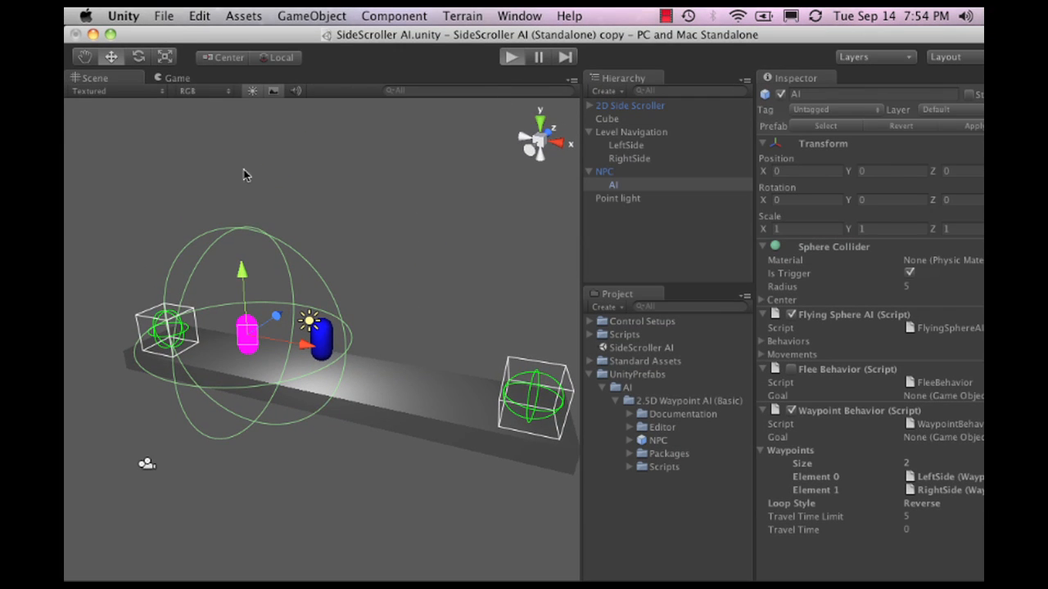
# Play the scene and select the NPC as it heads toward RightSide
pyautogui.click(511, 56)
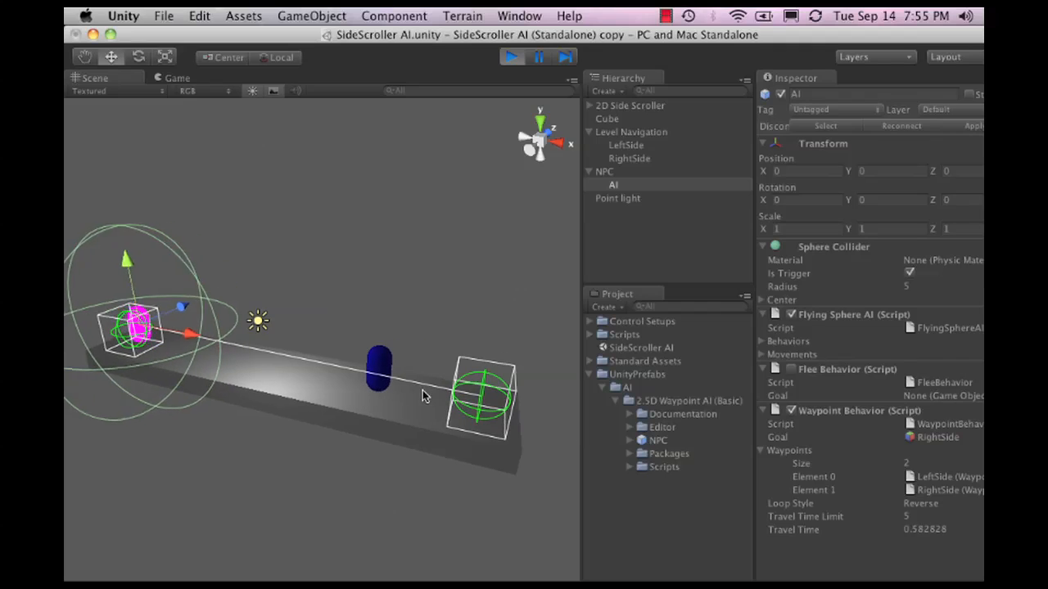
pyautogui.click(170, 77)
pyautogui.write('2')
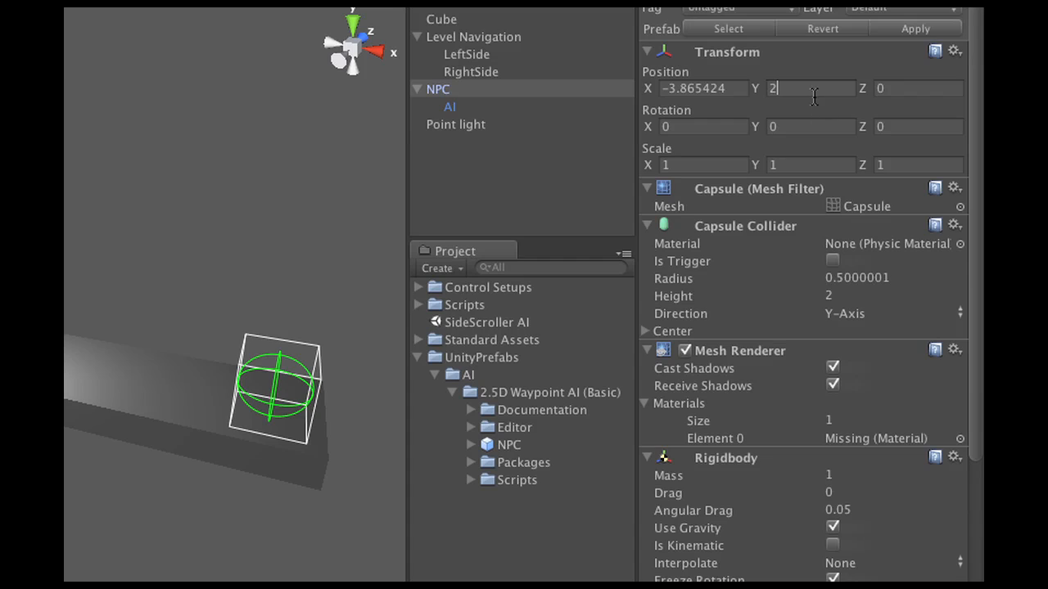
# Scroll the NPC Inspector through Rigidbody and Linear Move (speed 500, flying enabled)
pyautogui.scroll(-3)
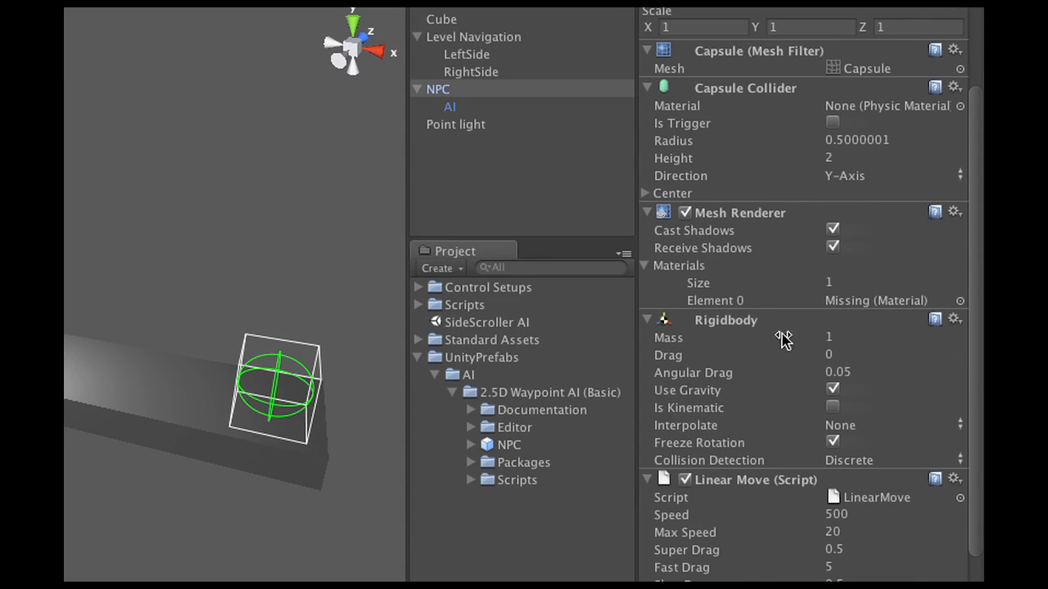
pyautogui.scroll(-3)
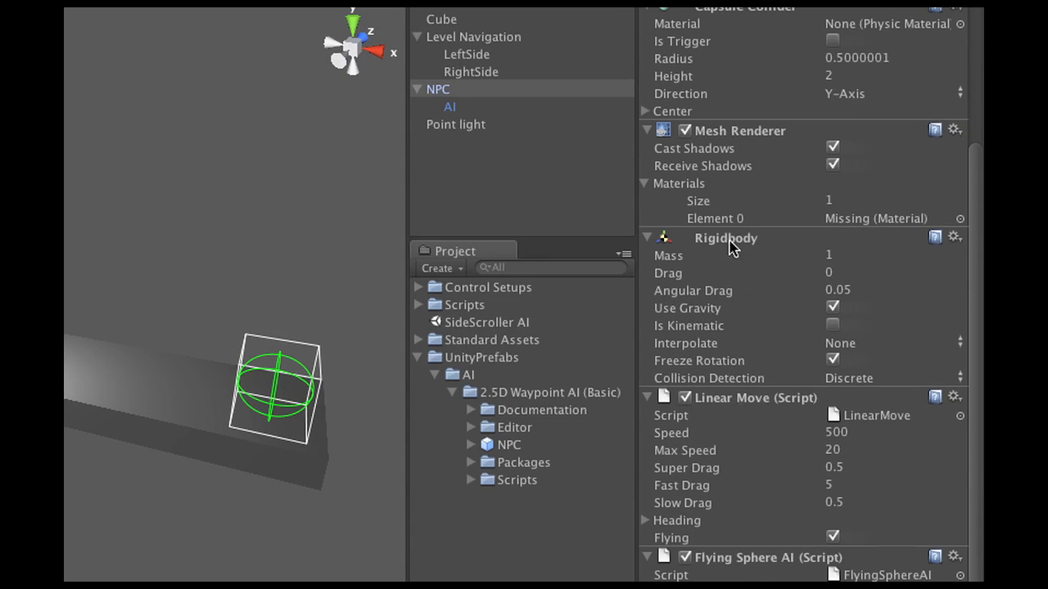
pyautogui.moveTo(536, 203)
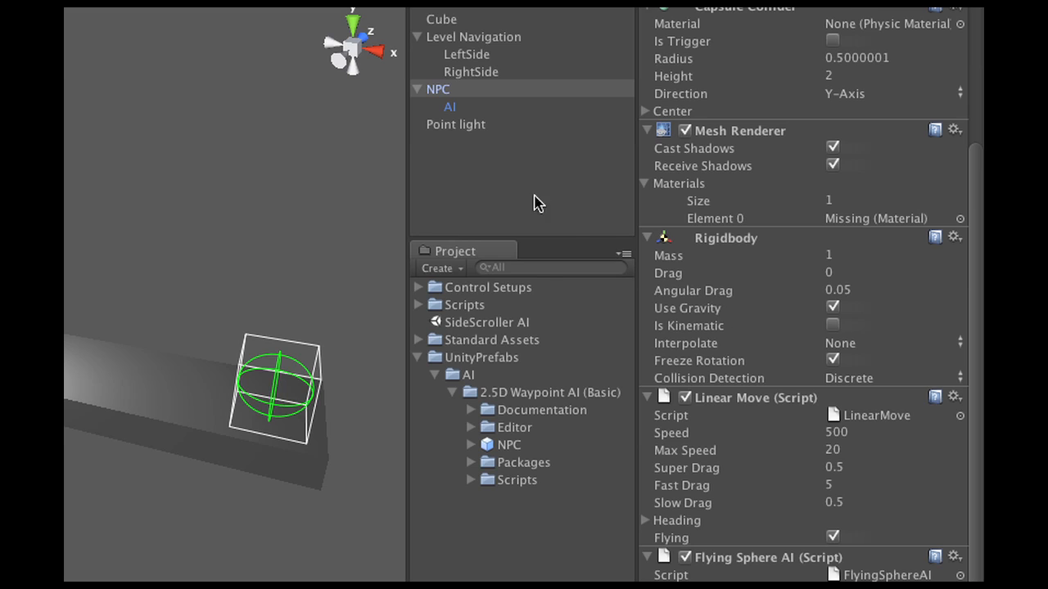
pyautogui.moveTo(480, 128)
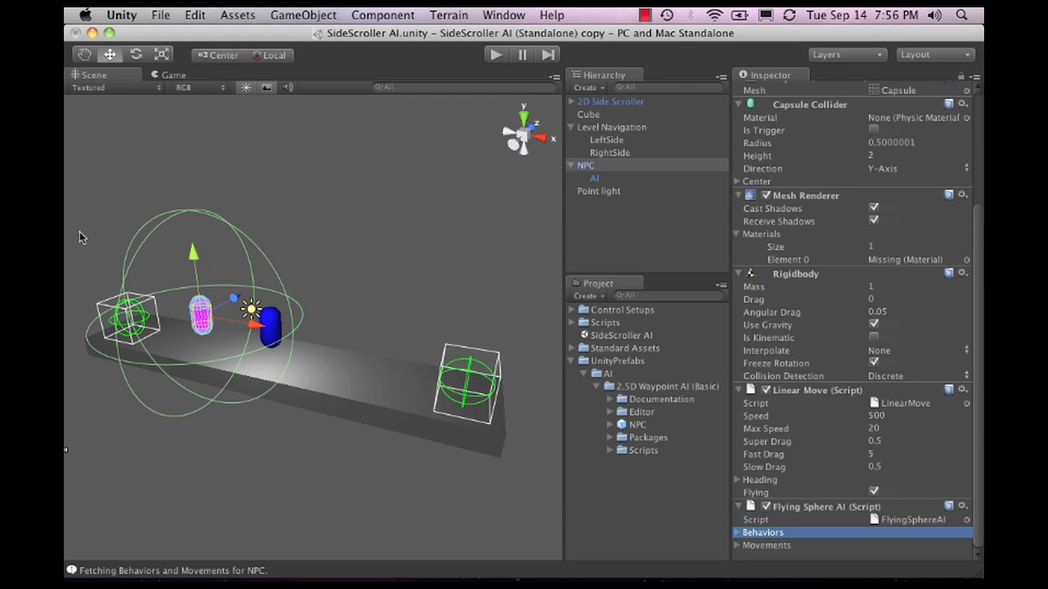
pyautogui.moveTo(358, 326)
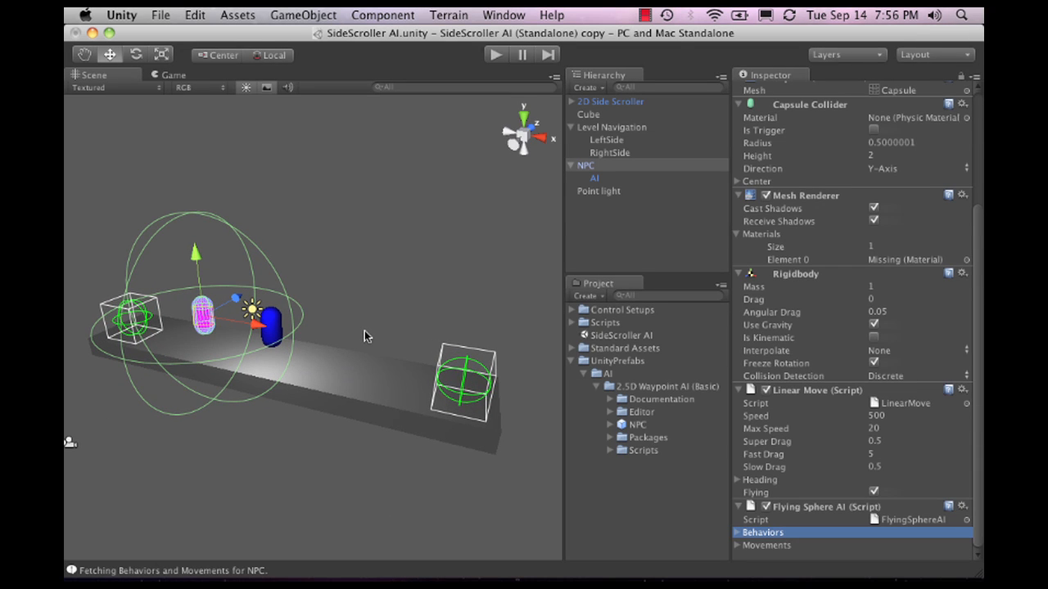
pyautogui.moveTo(623, 385)
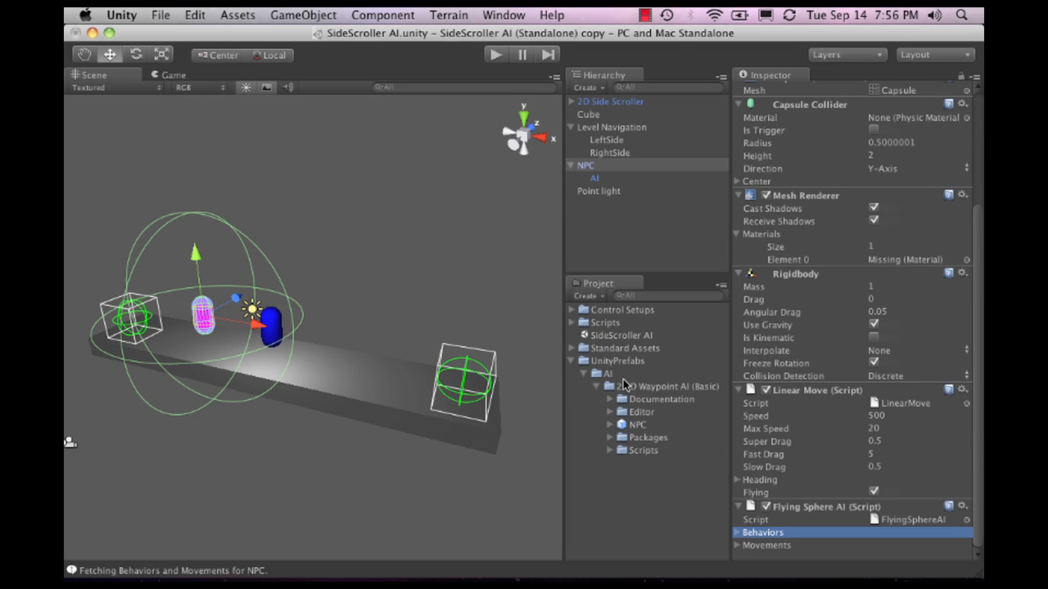
# Expand the Documentation folder and open the Simple 2D AI Docs PDF
pyautogui.click(660, 399)
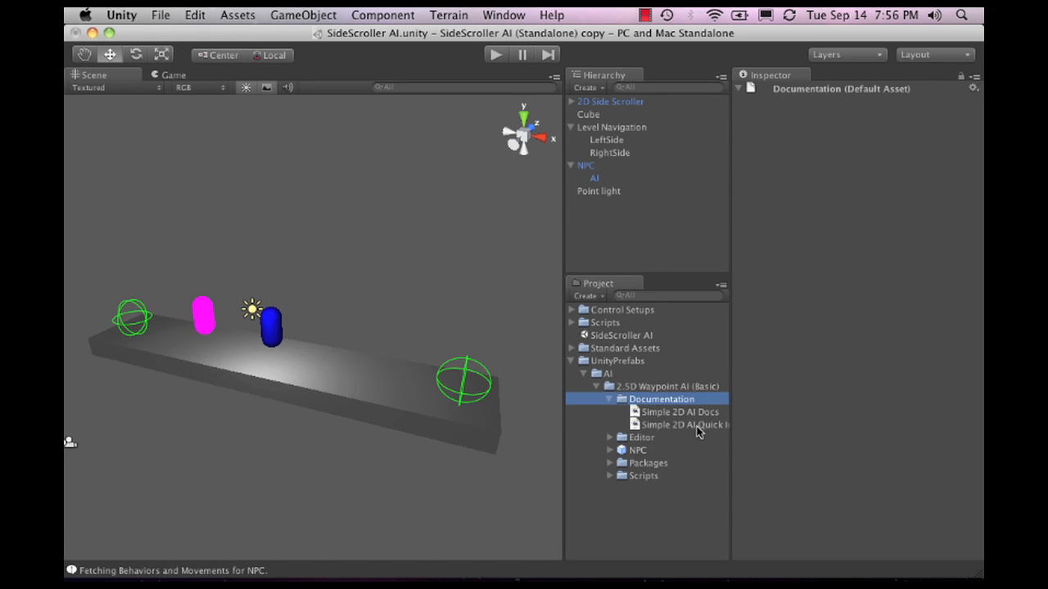
pyautogui.click(677, 412)
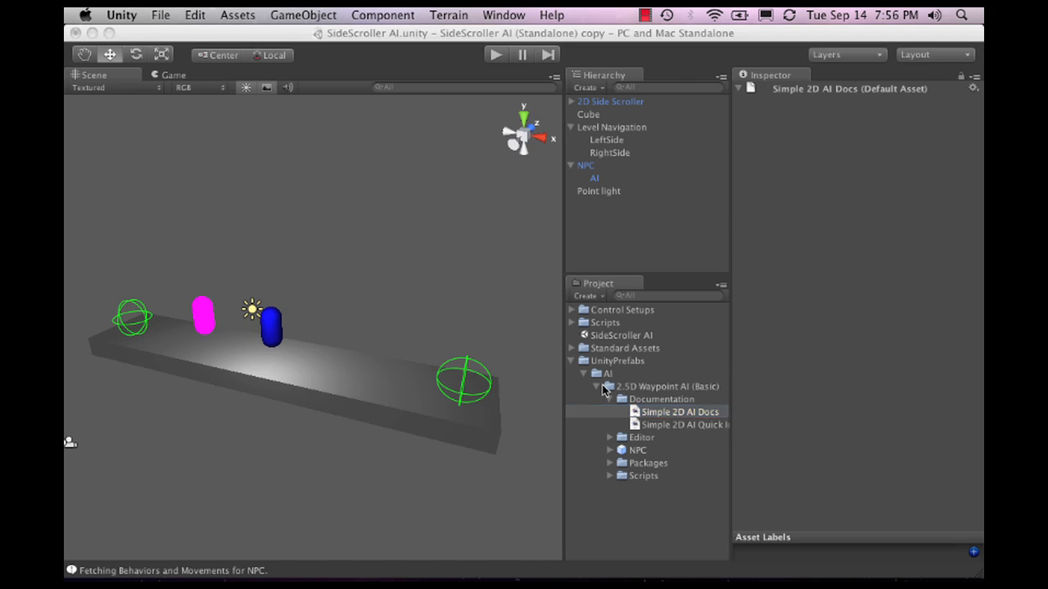
pyautogui.click(671, 411)
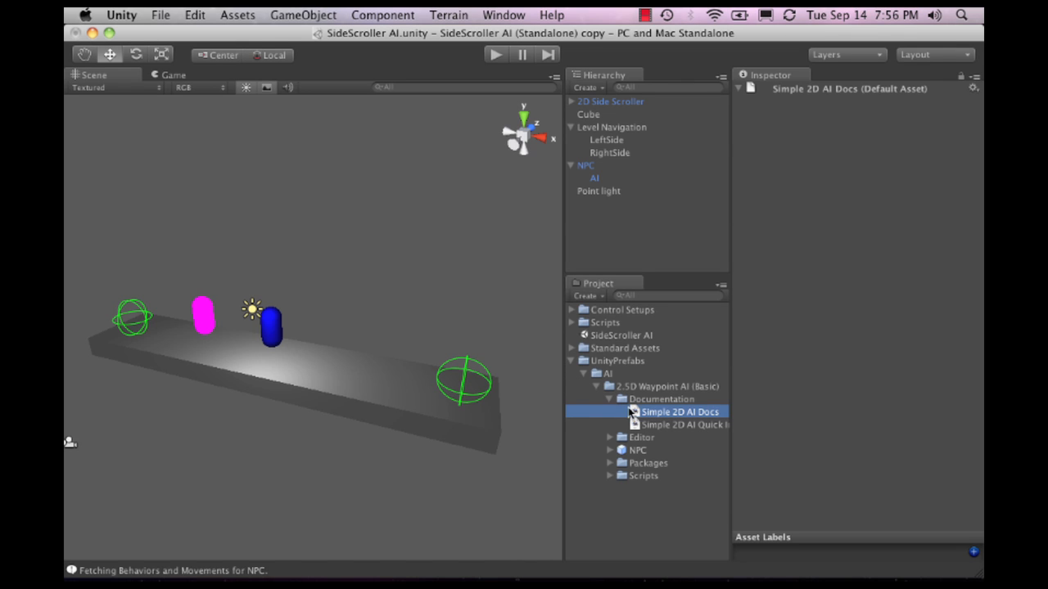
pyautogui.doubleClick(665, 412)
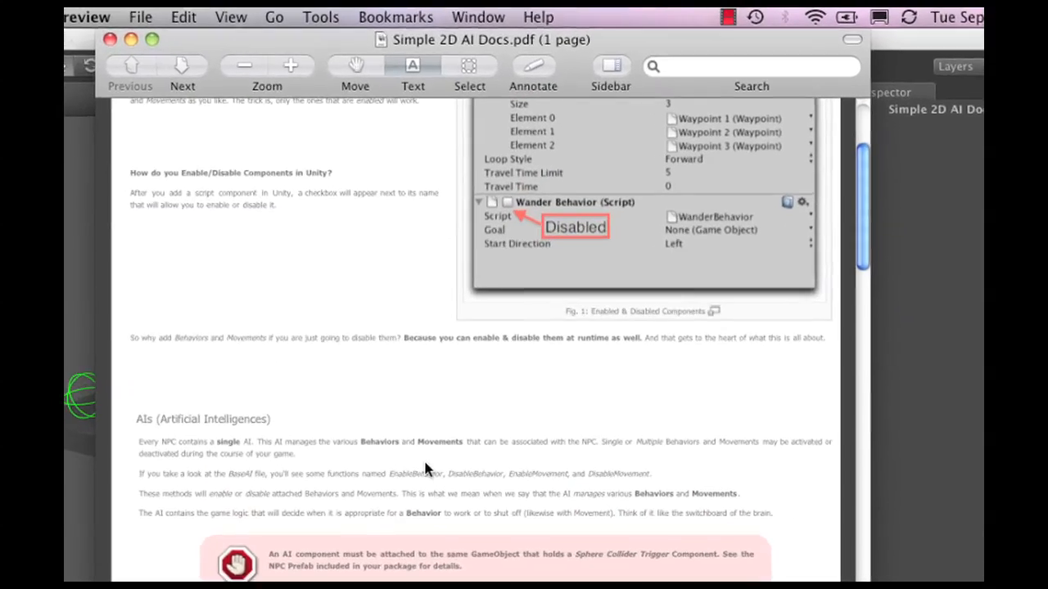
# Scroll the Simple 2D AI Docs through Behaviors, Linear Move settings and Make Your Own Movement
pyautogui.scroll(-3)
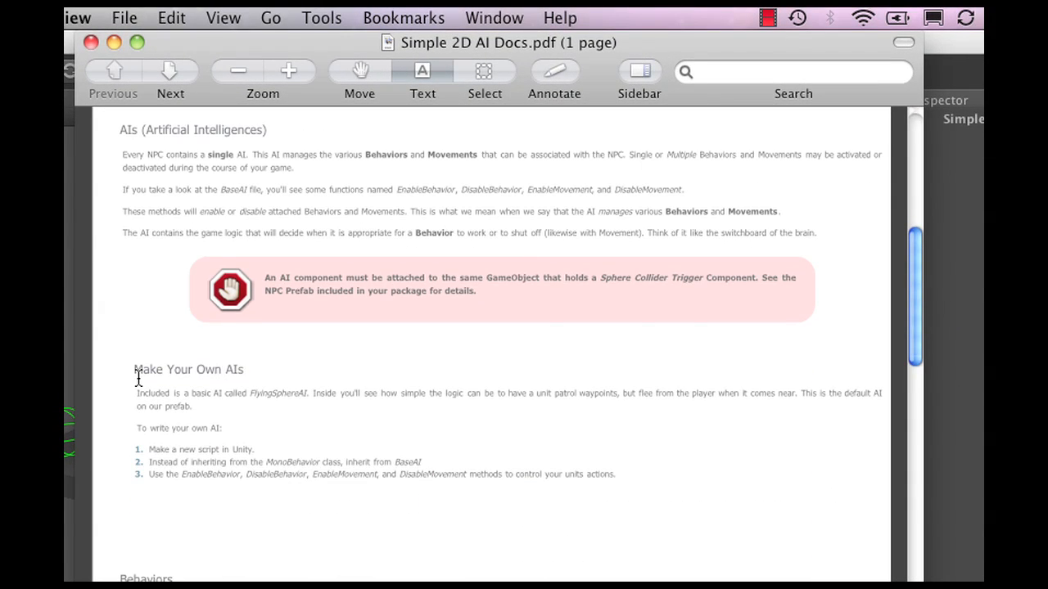
pyautogui.scroll(-3)
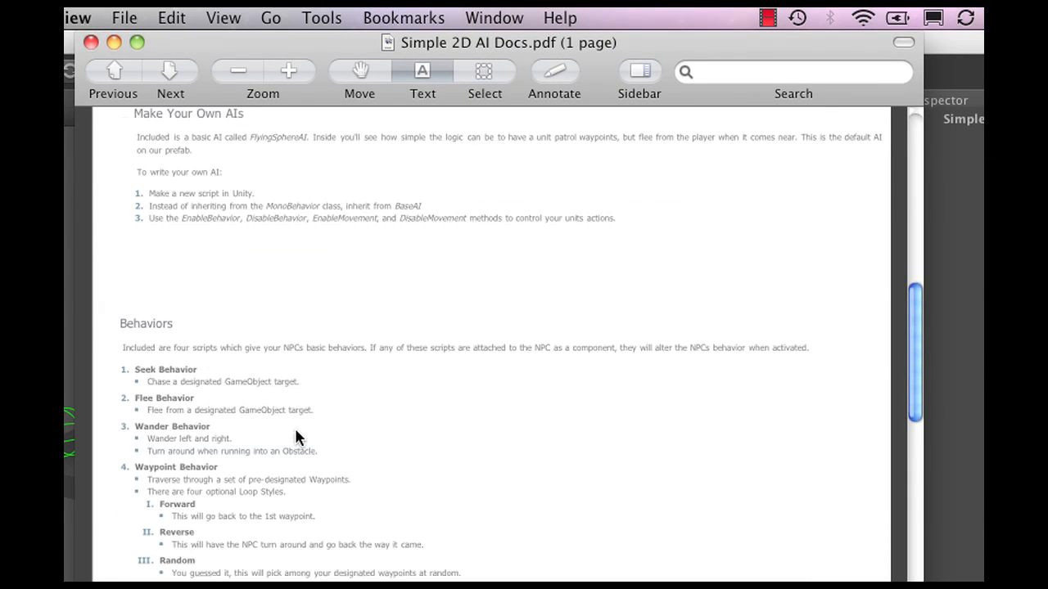
pyautogui.moveTo(191, 329)
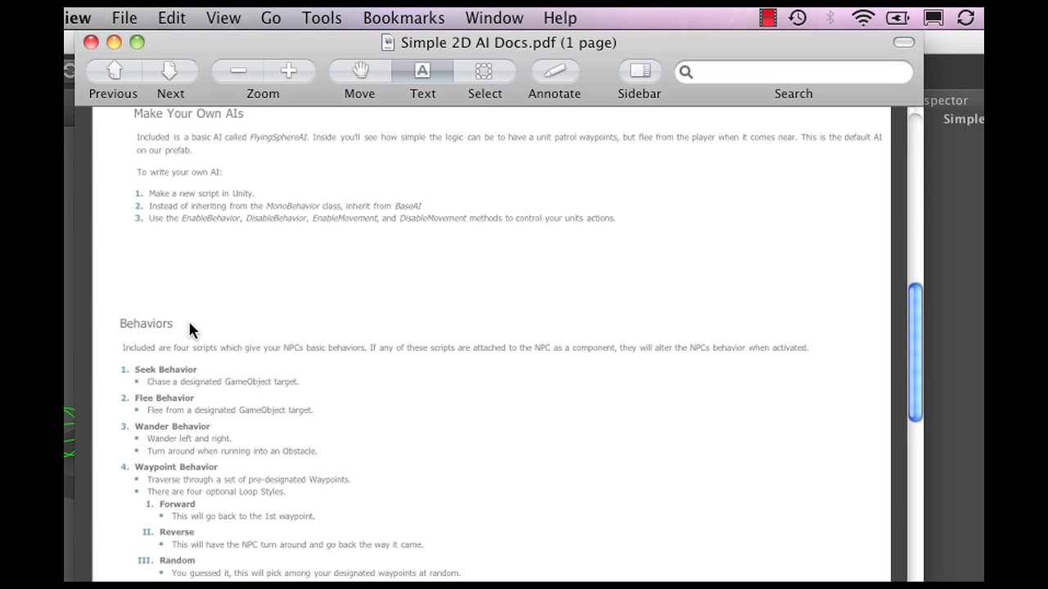
pyautogui.scroll(-3)
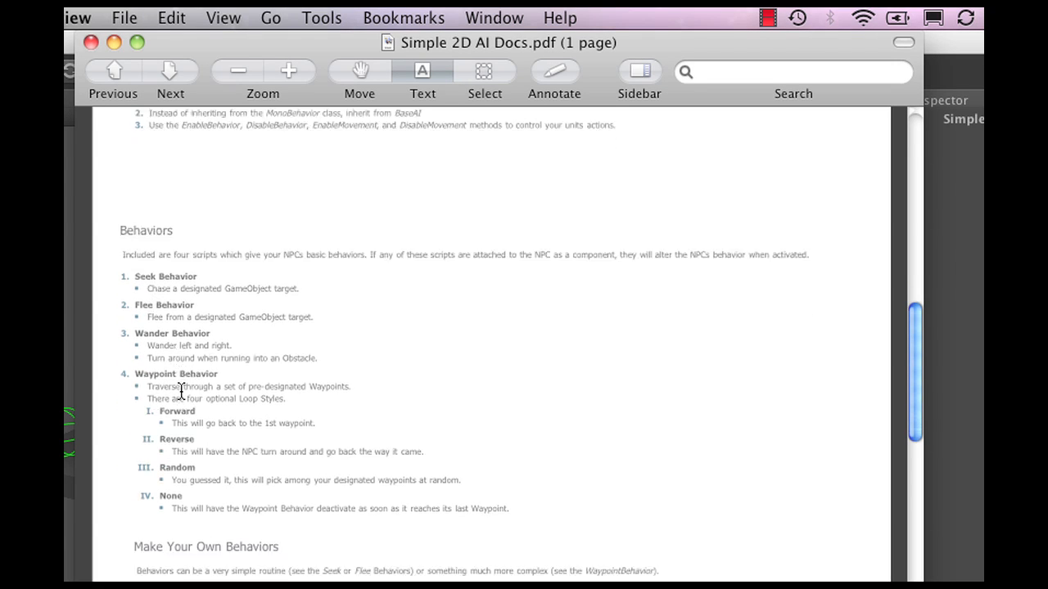
pyautogui.scroll(-3)
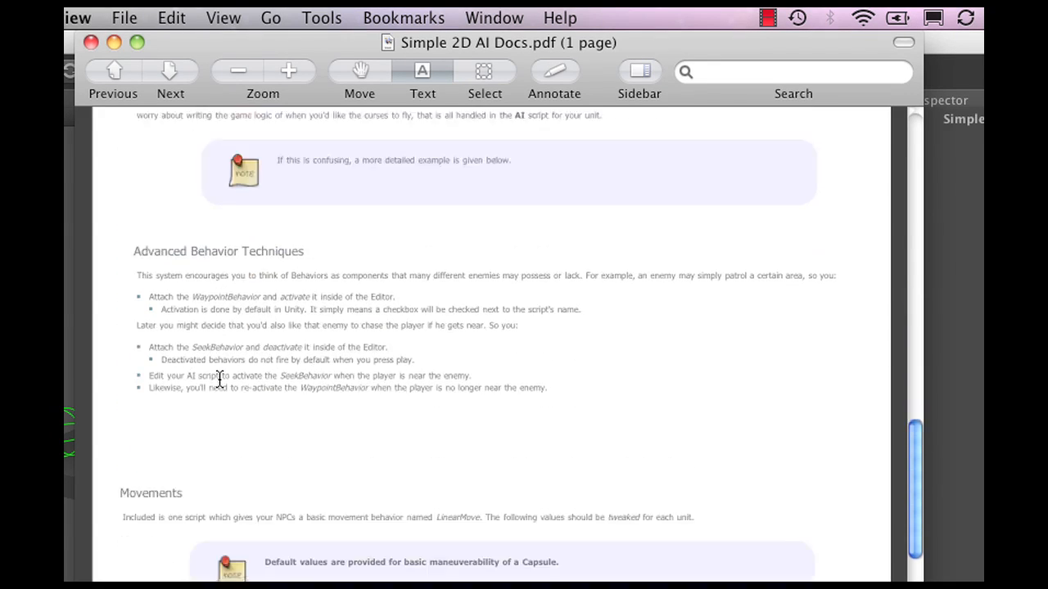
pyautogui.scroll(-3)
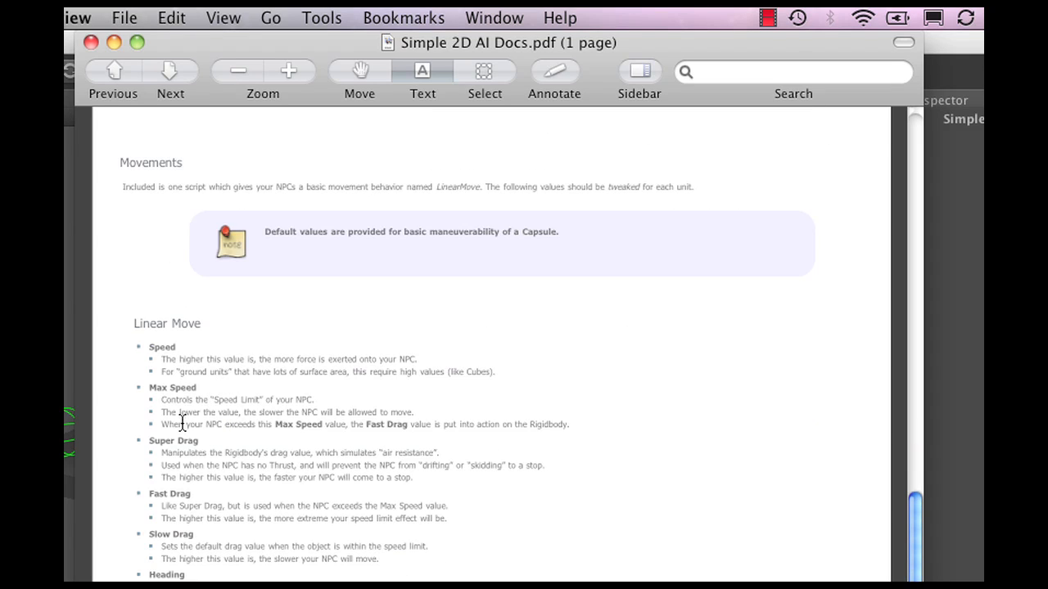
pyautogui.scroll(-3)
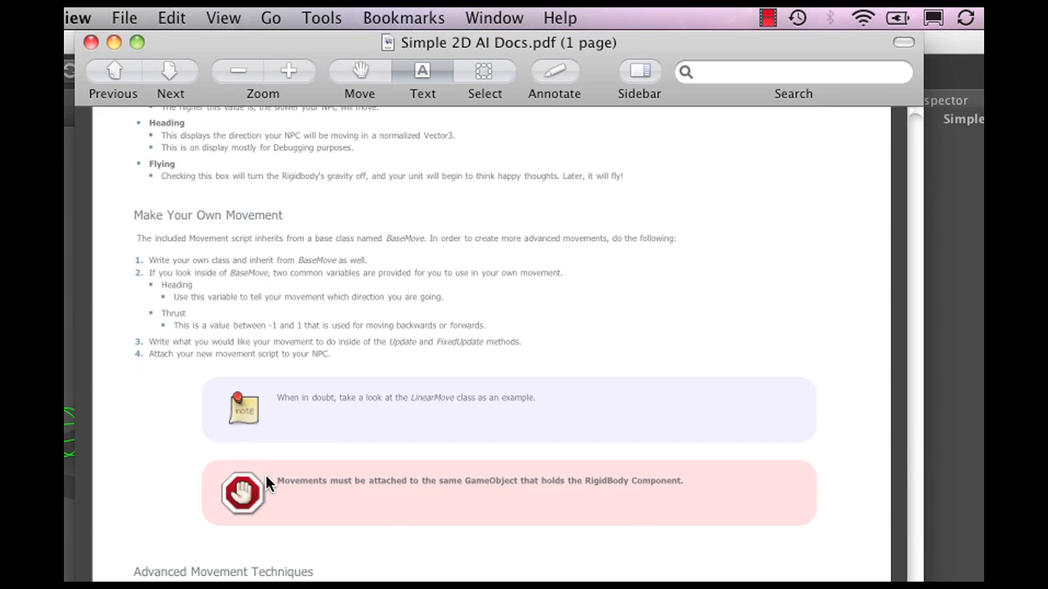